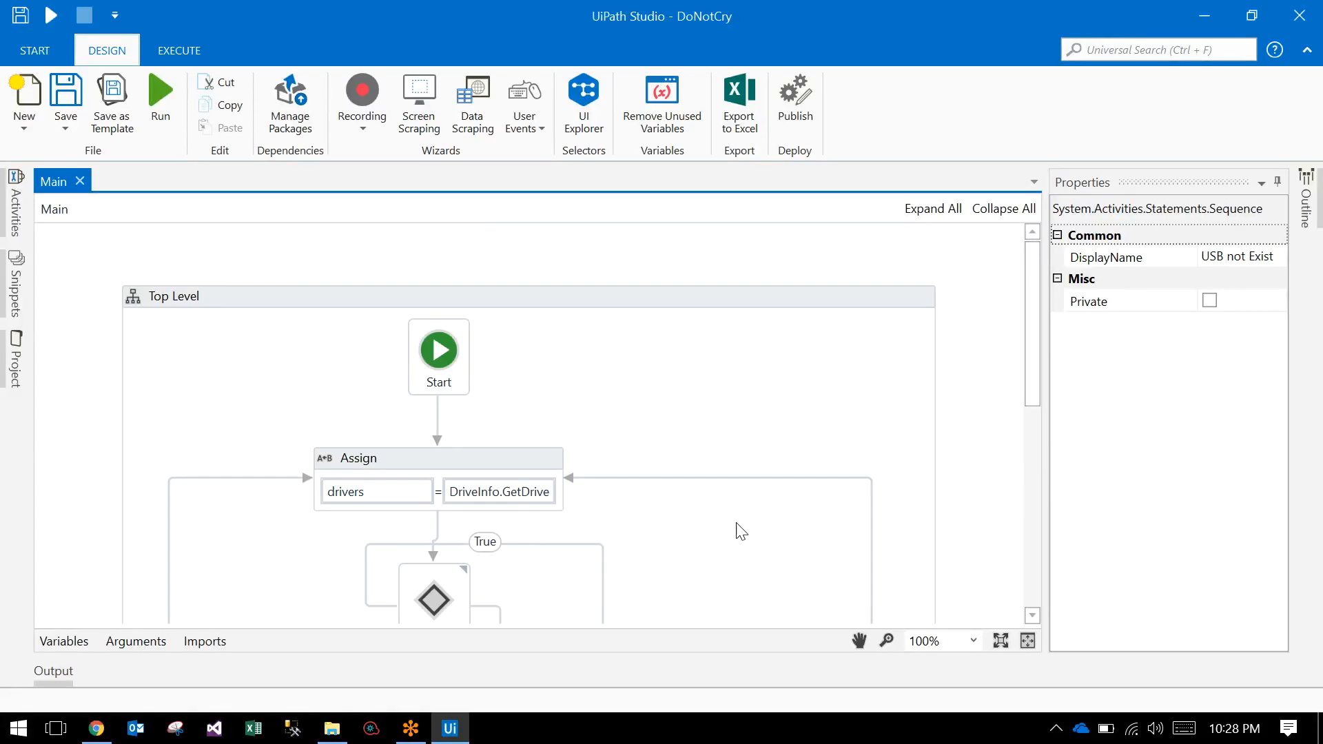
pyautogui.moveTo(814, 449)
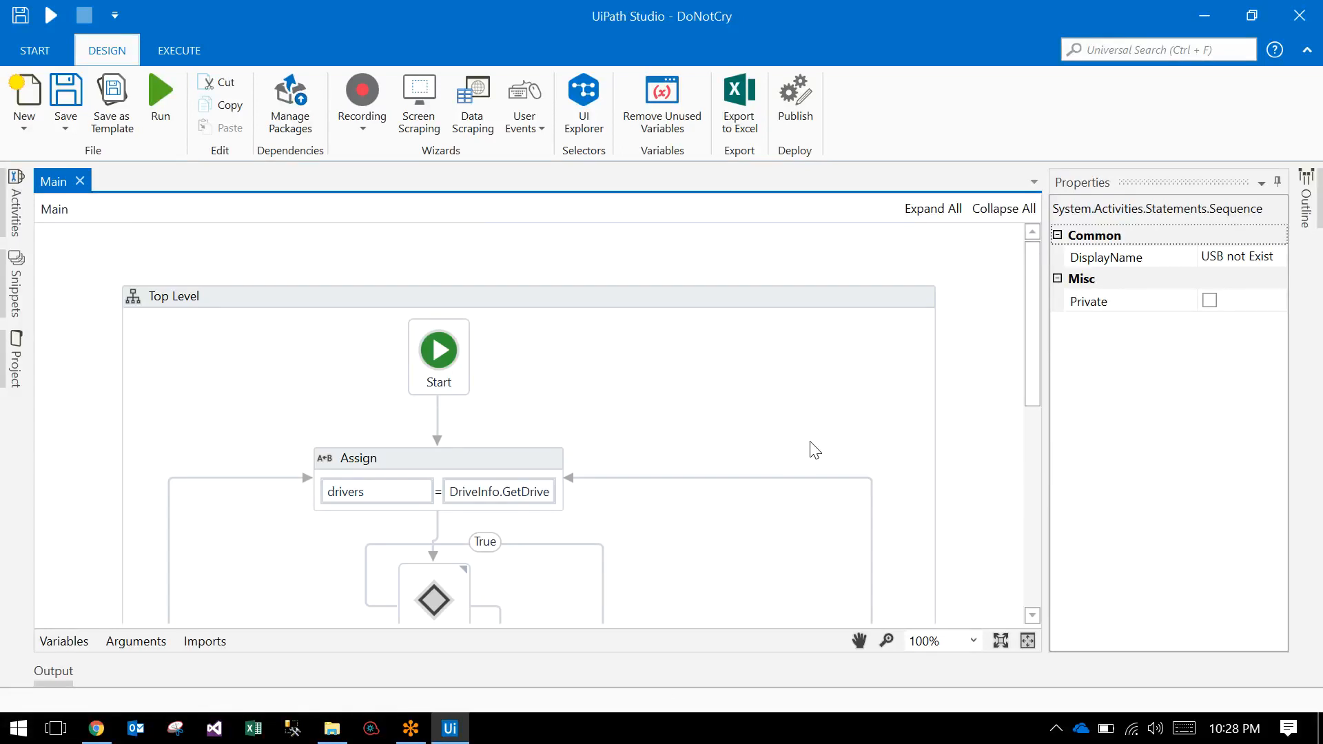
# - Run the DoNotCry drive-watching workflow from the Design ribbon
pyautogui.click(160, 101)
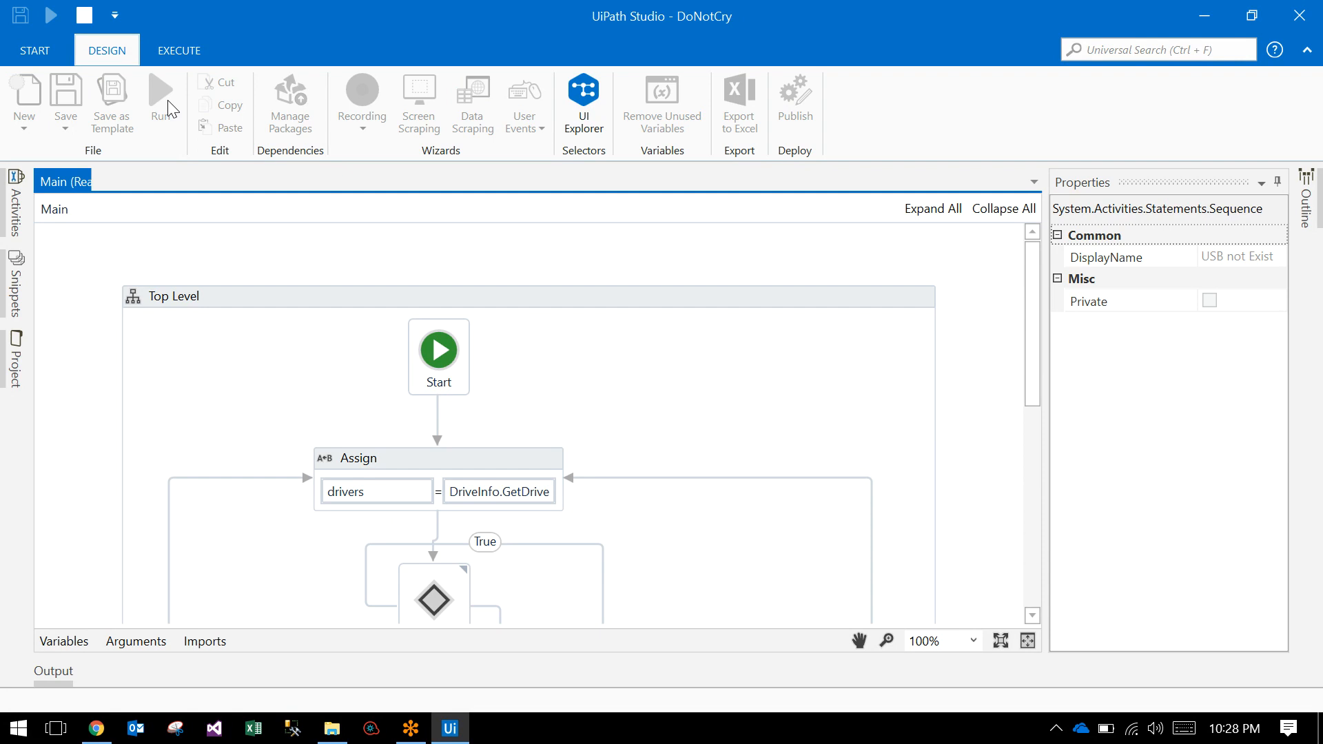
pyautogui.moveTo(502, 483)
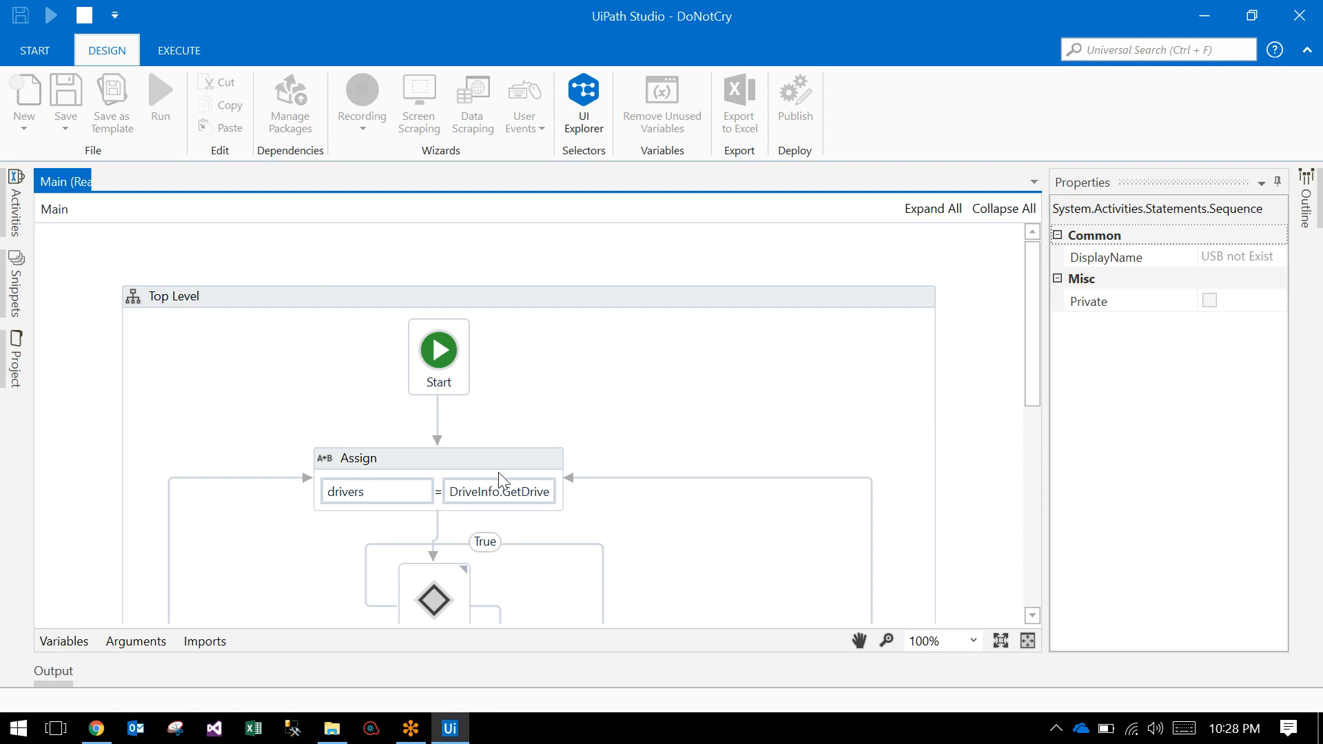
pyautogui.moveTo(503, 498)
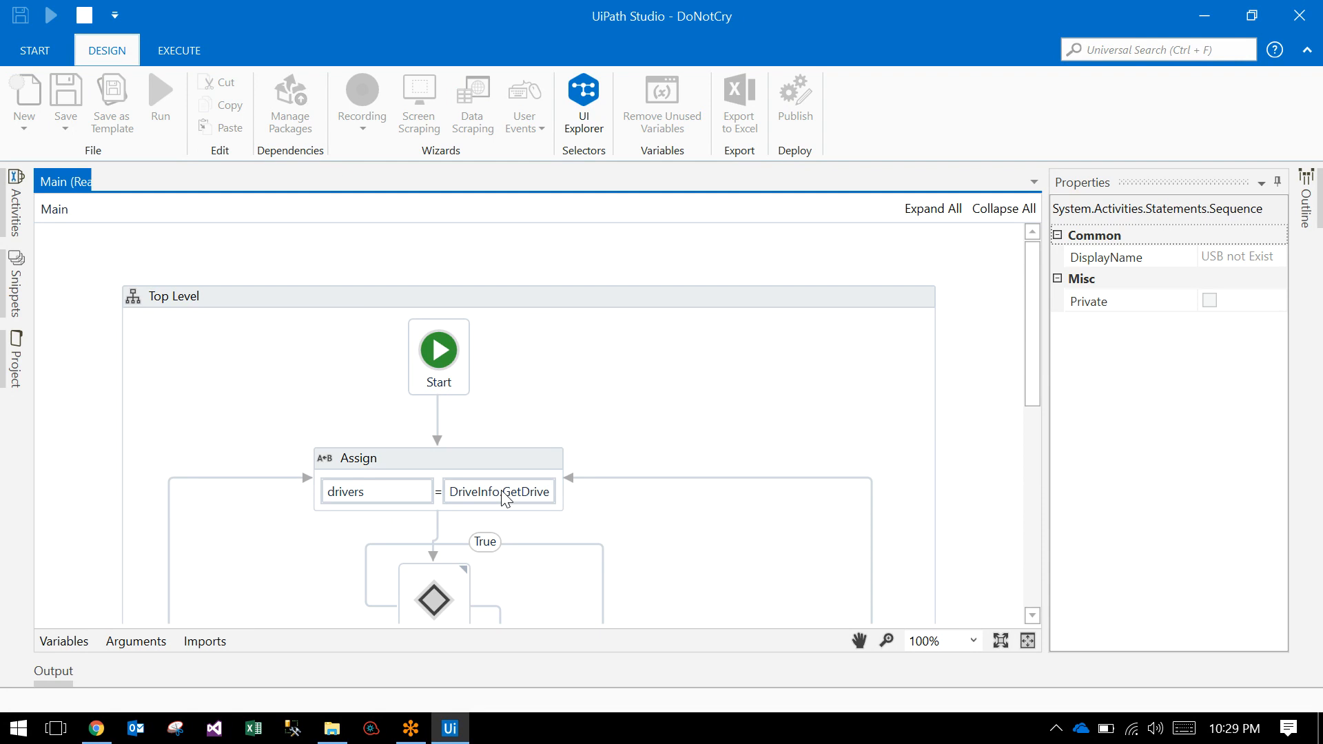
pyautogui.moveTo(118, 718)
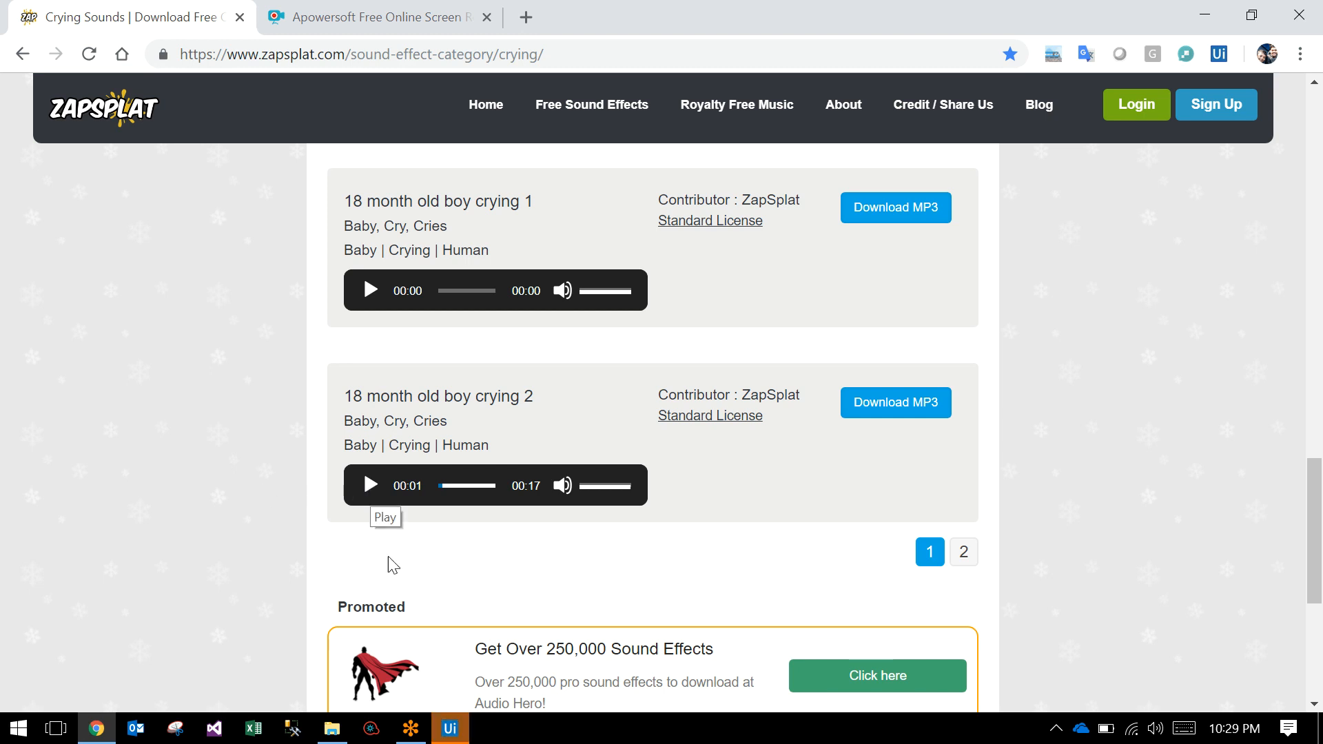
# - Play the '18 month old boy crying 2' clip on the ZapSplat page
pyautogui.click(447, 727)
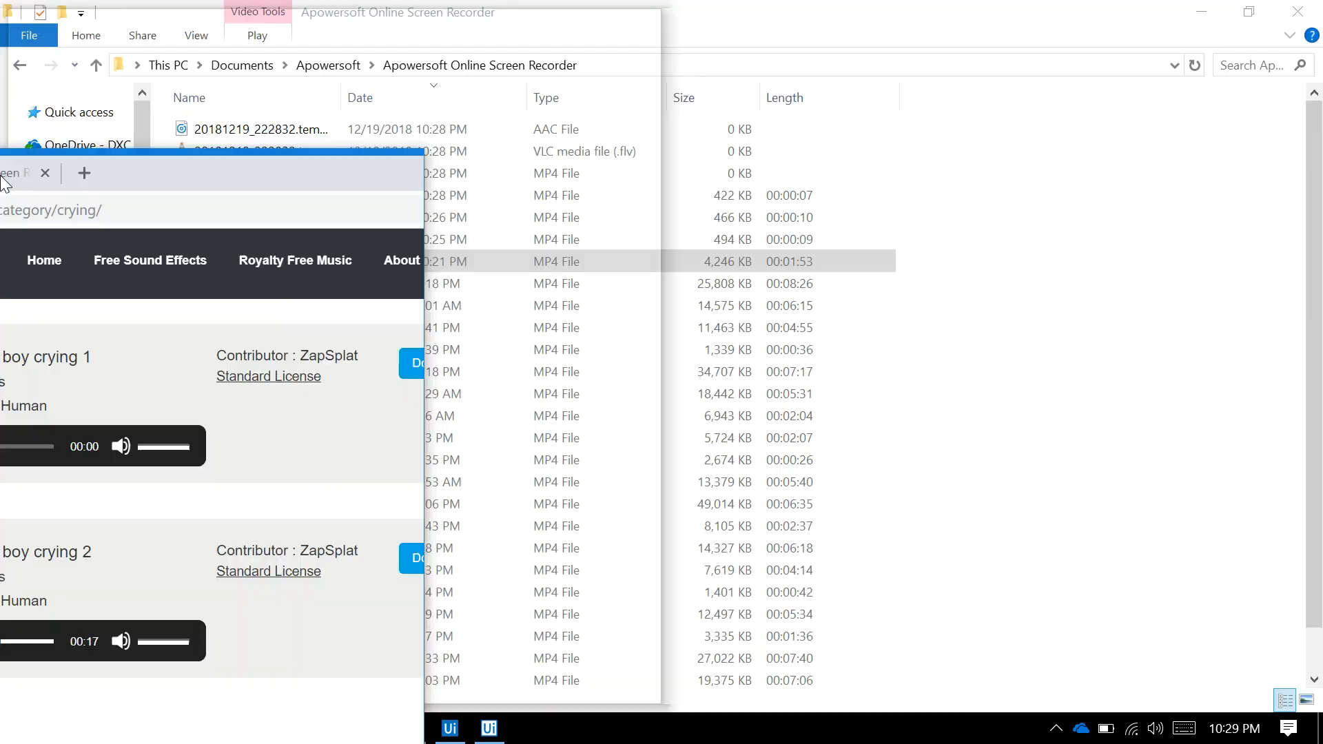
# - Show This PC with the newly plugged NIMMAGADDA (D:) drive, then return to UiPath Studio
pyautogui.click(724, 432)
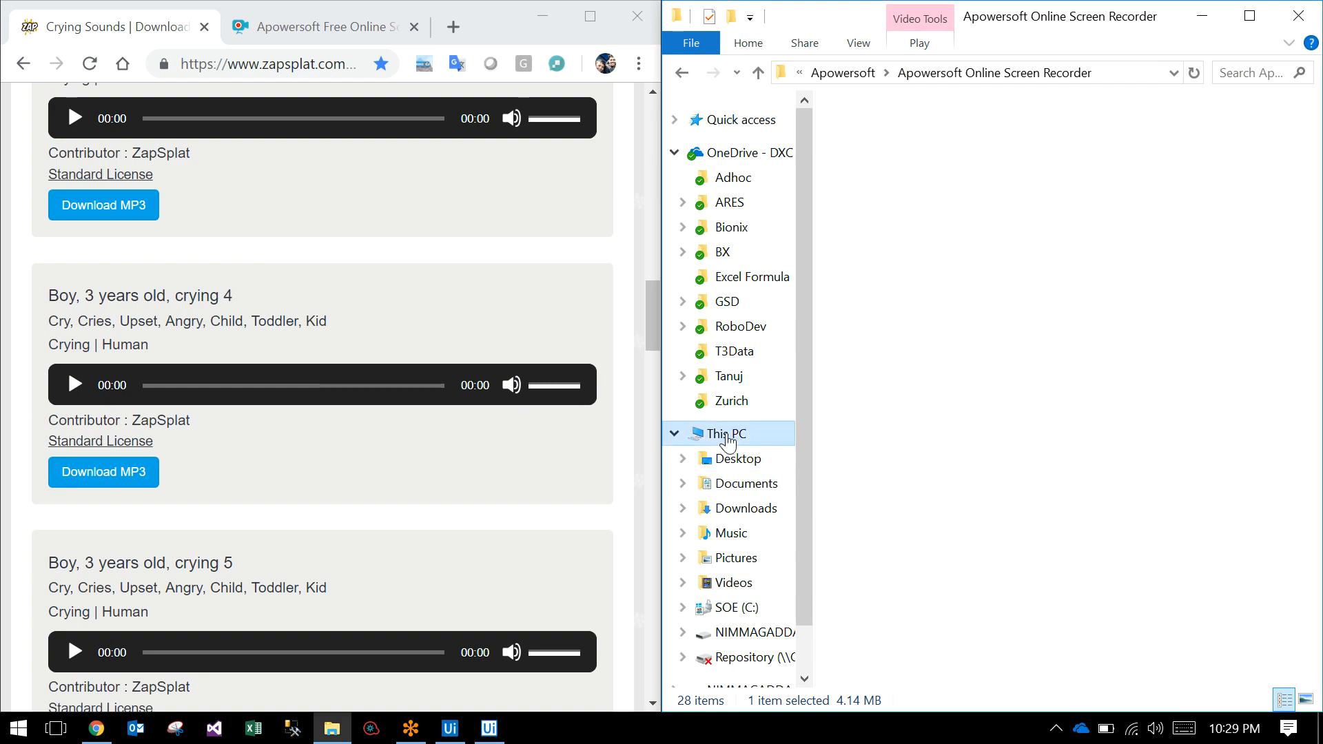
pyautogui.click(724, 434)
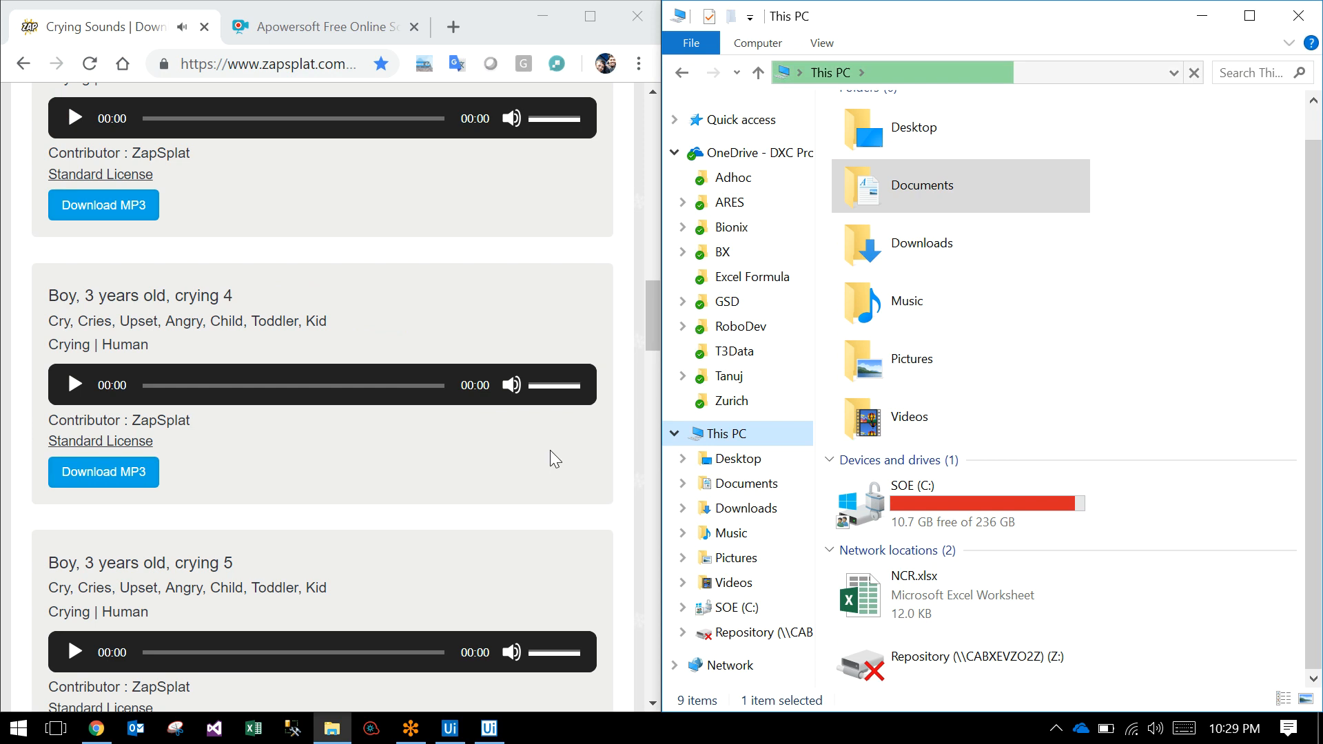
pyautogui.scroll(-3)
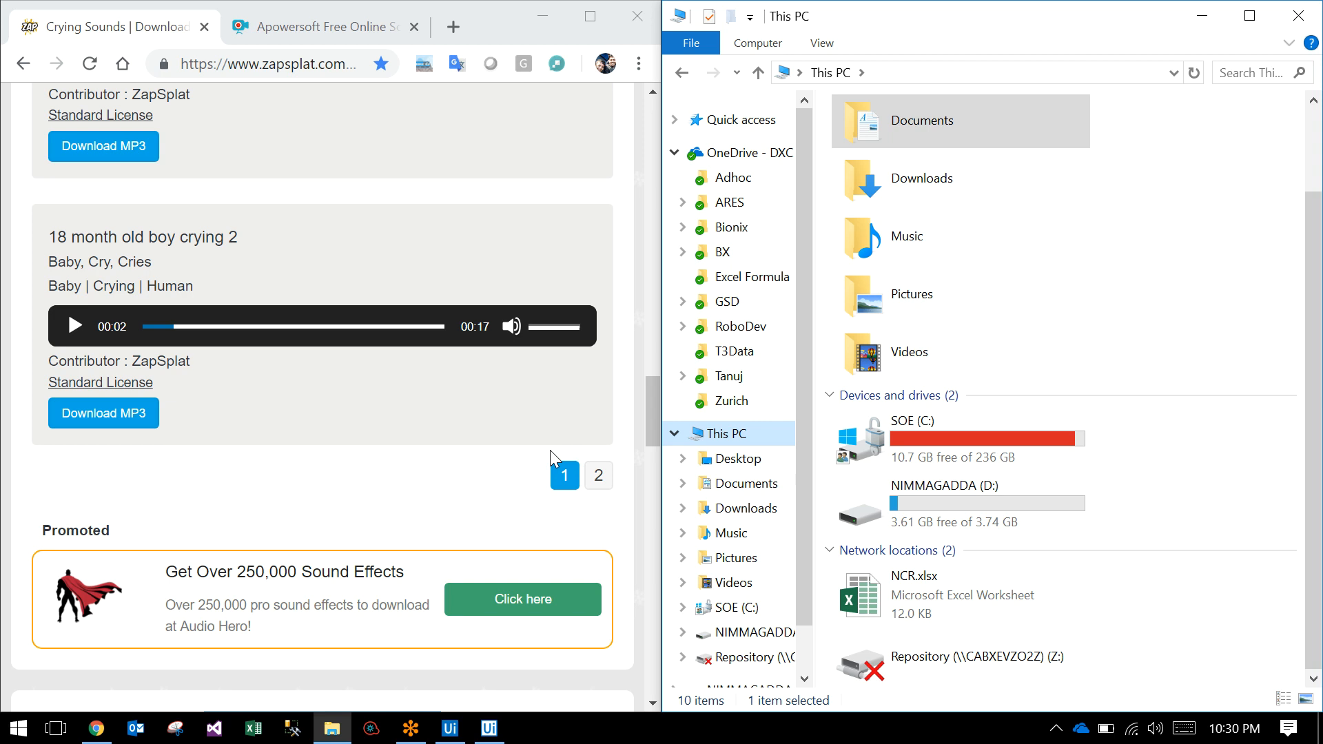
pyautogui.click(74, 325)
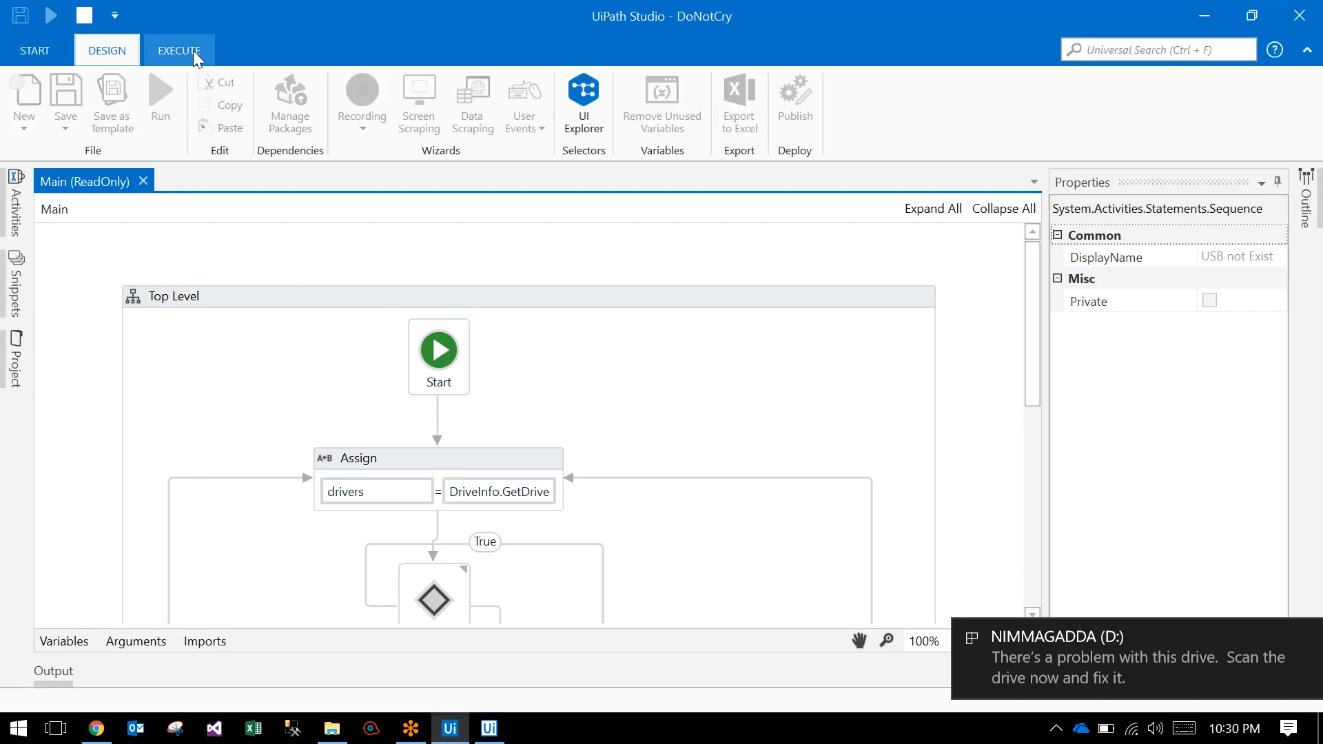
# - Review the drivers Assign expression in the Expression Editor, highlighting its Where and IsReady filter parts
pyautogui.click(178, 49)
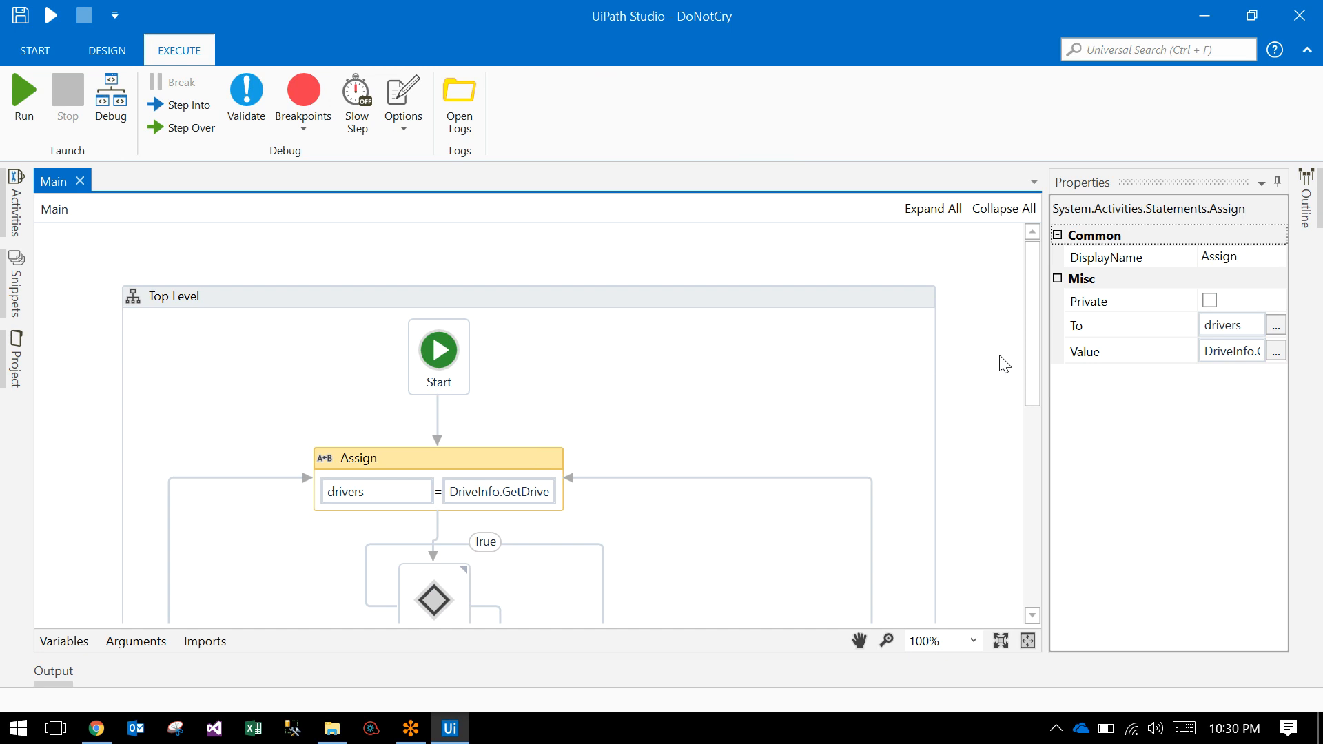
pyautogui.click(1276, 352)
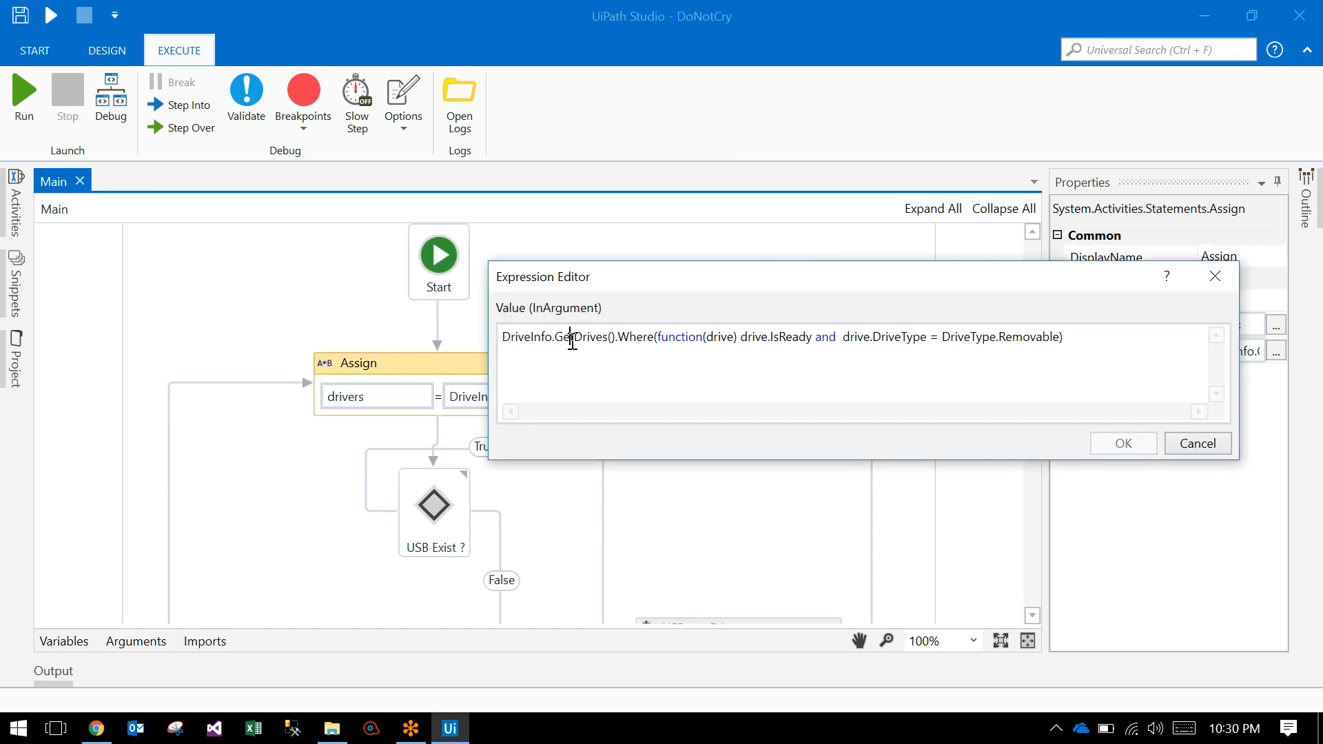
pyautogui.doubleClick(638, 337)
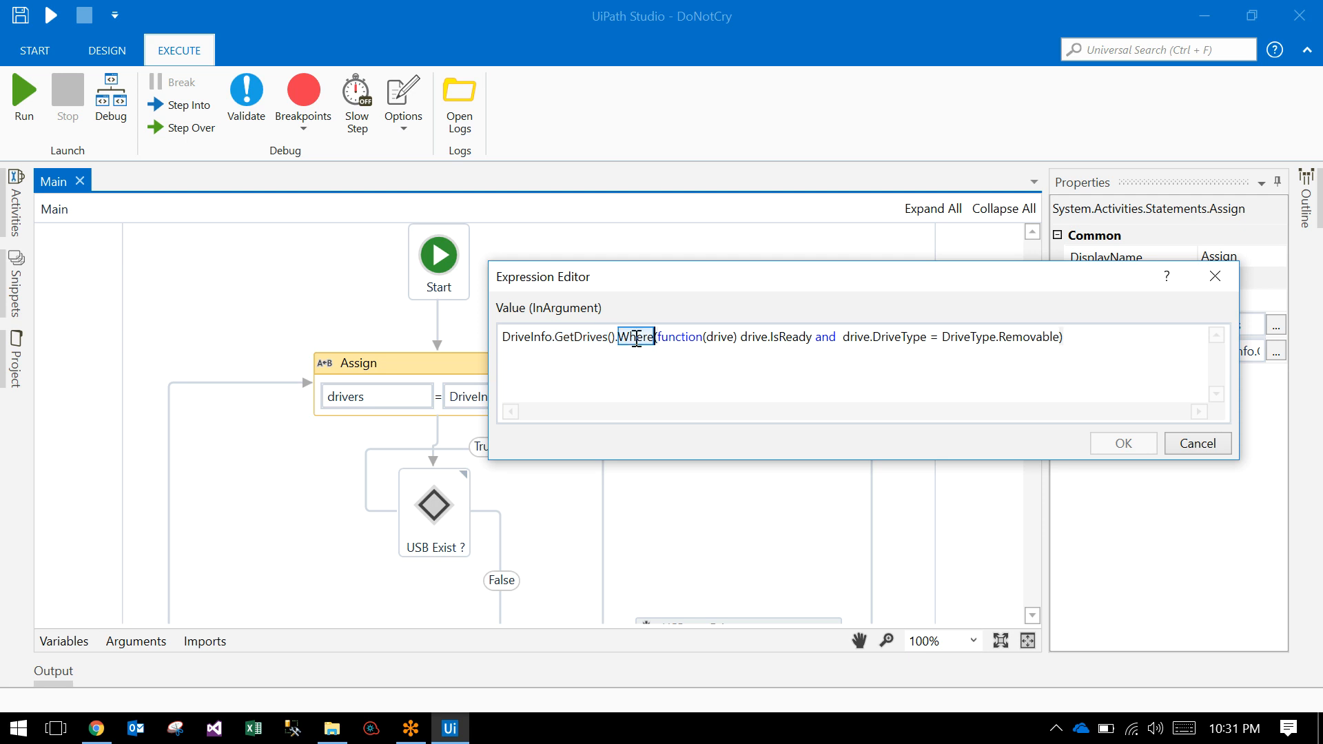
pyautogui.doubleClick(754, 336)
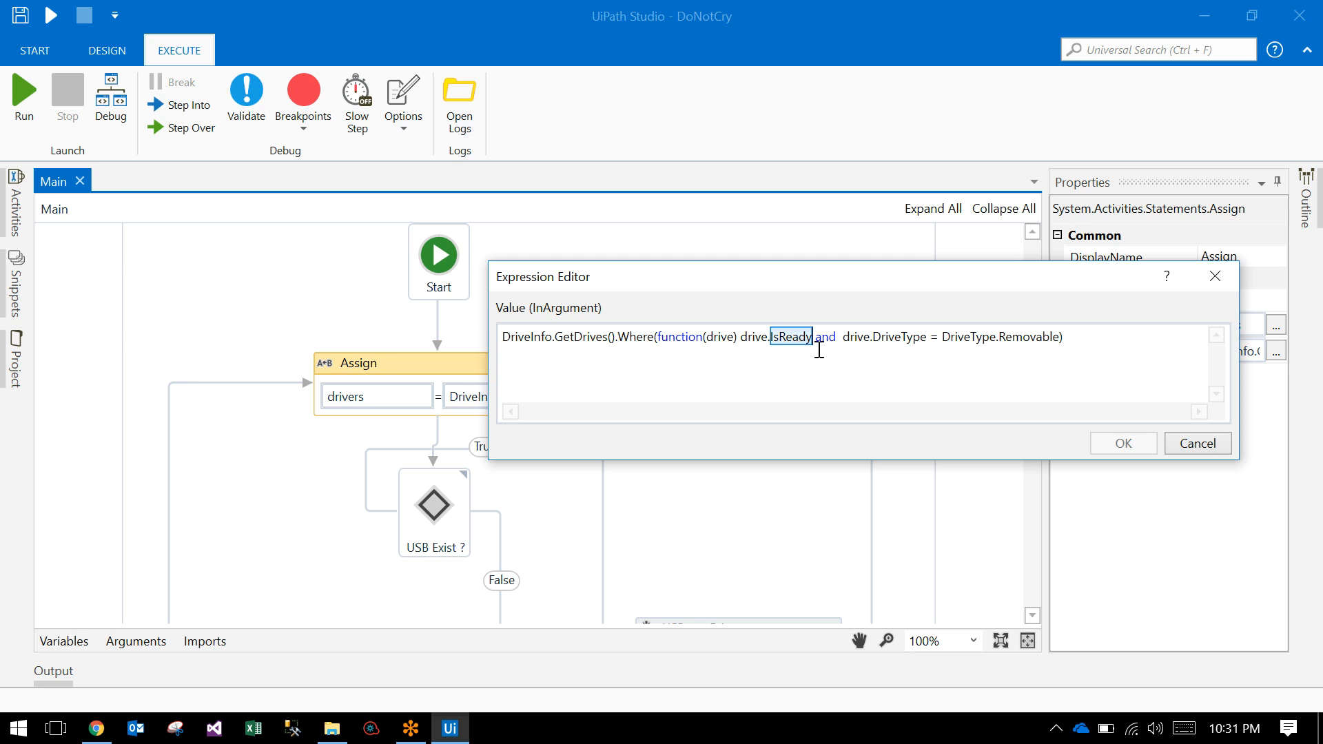
pyautogui.doubleClick(1025, 336)
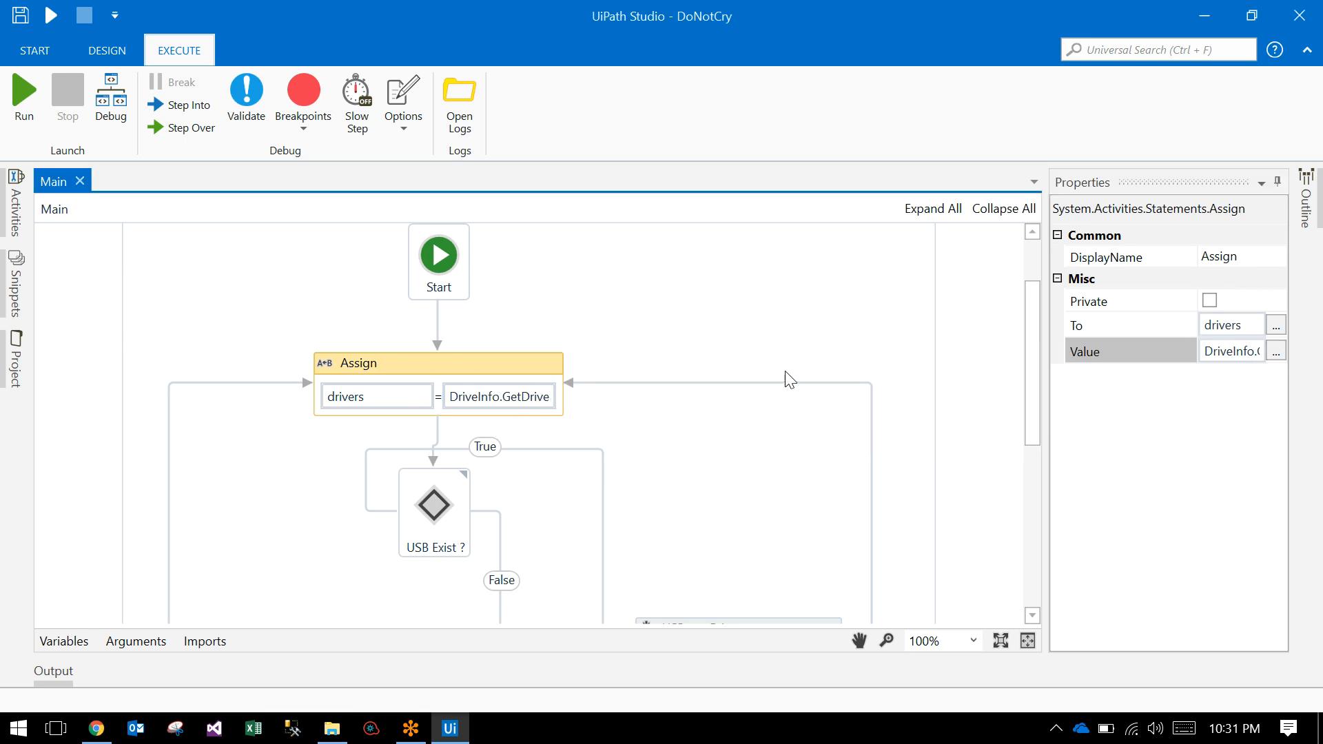
pyautogui.scroll(-3)
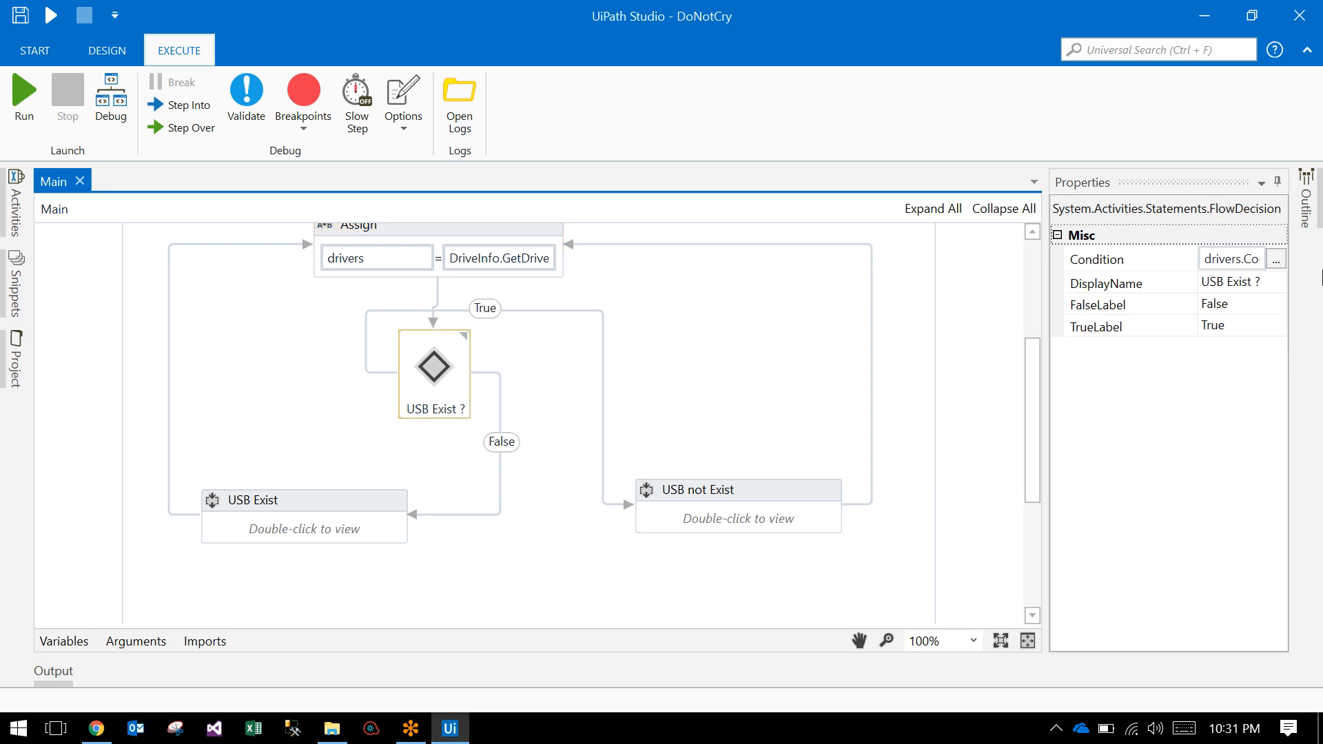
# - Select the USB Exist ? decision to review its drivers-count-greater-than-zero condition
pyautogui.click(1275, 259)
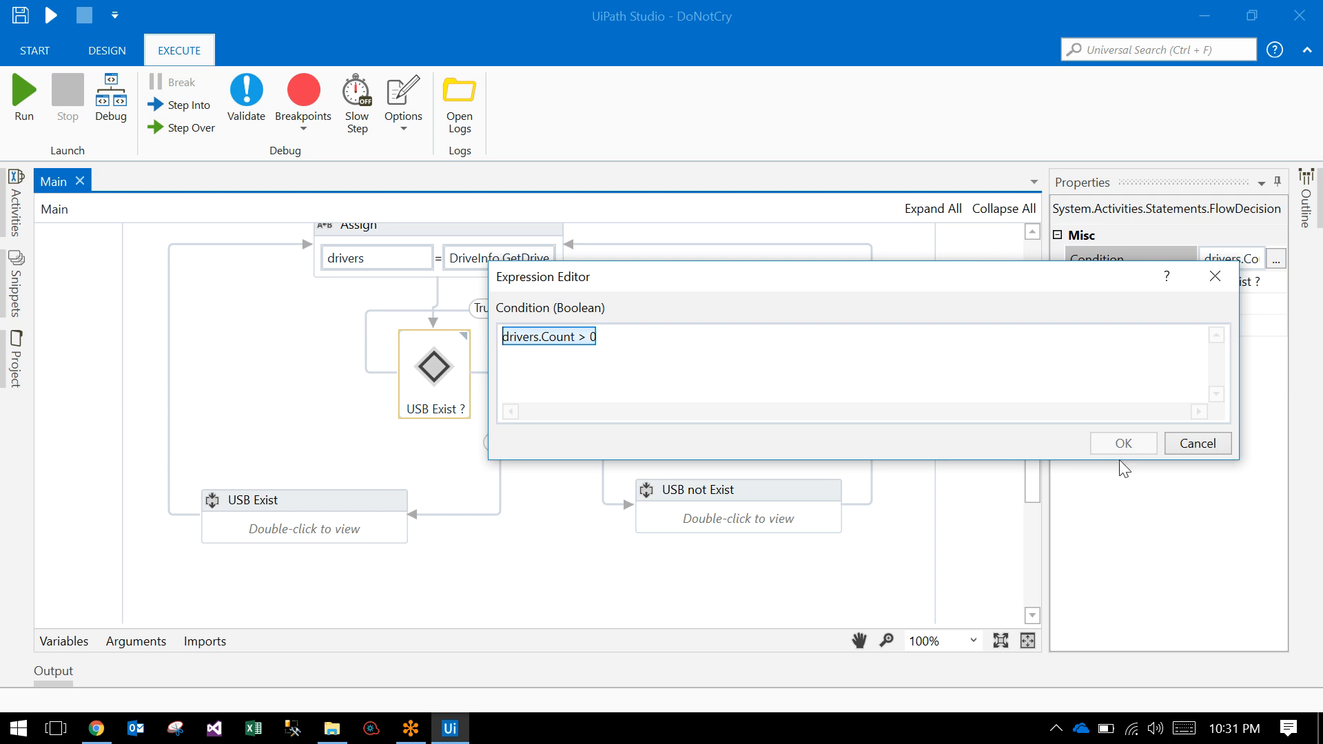
pyautogui.click(1122, 442)
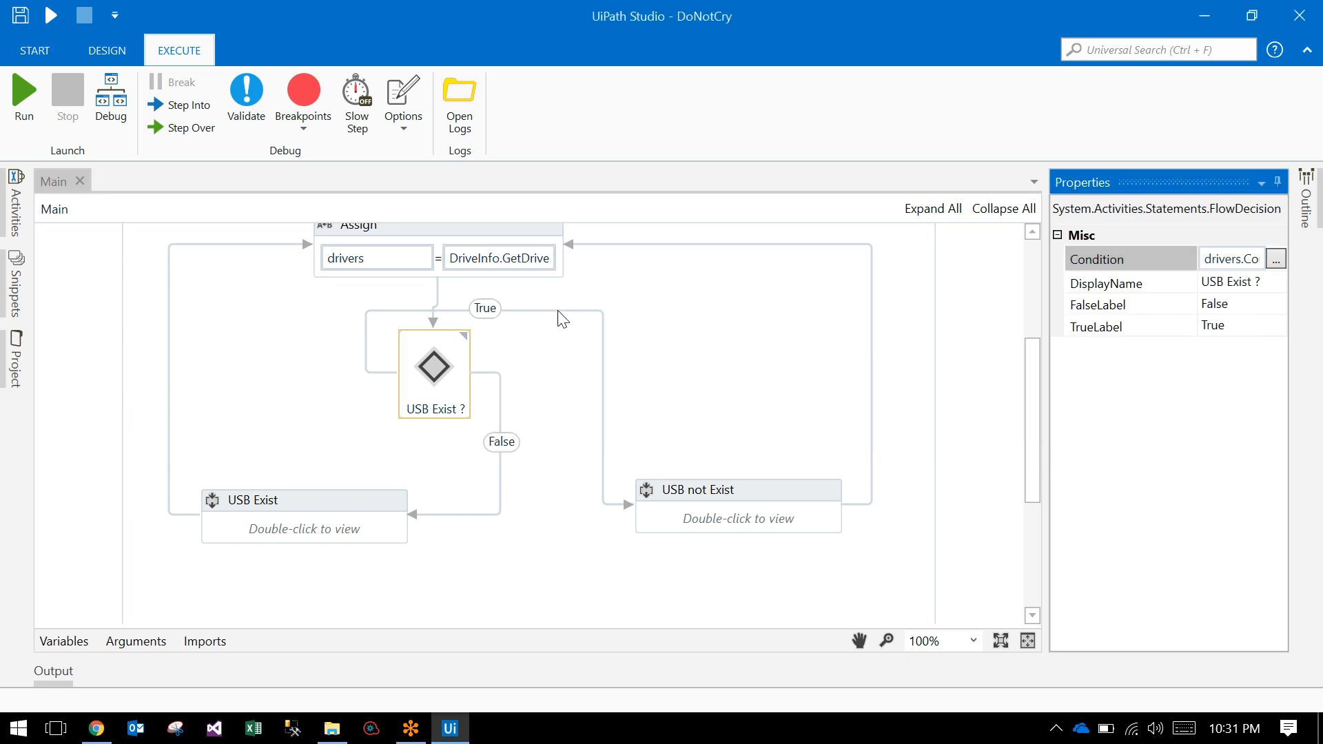
pyautogui.doubleClick(739, 489)
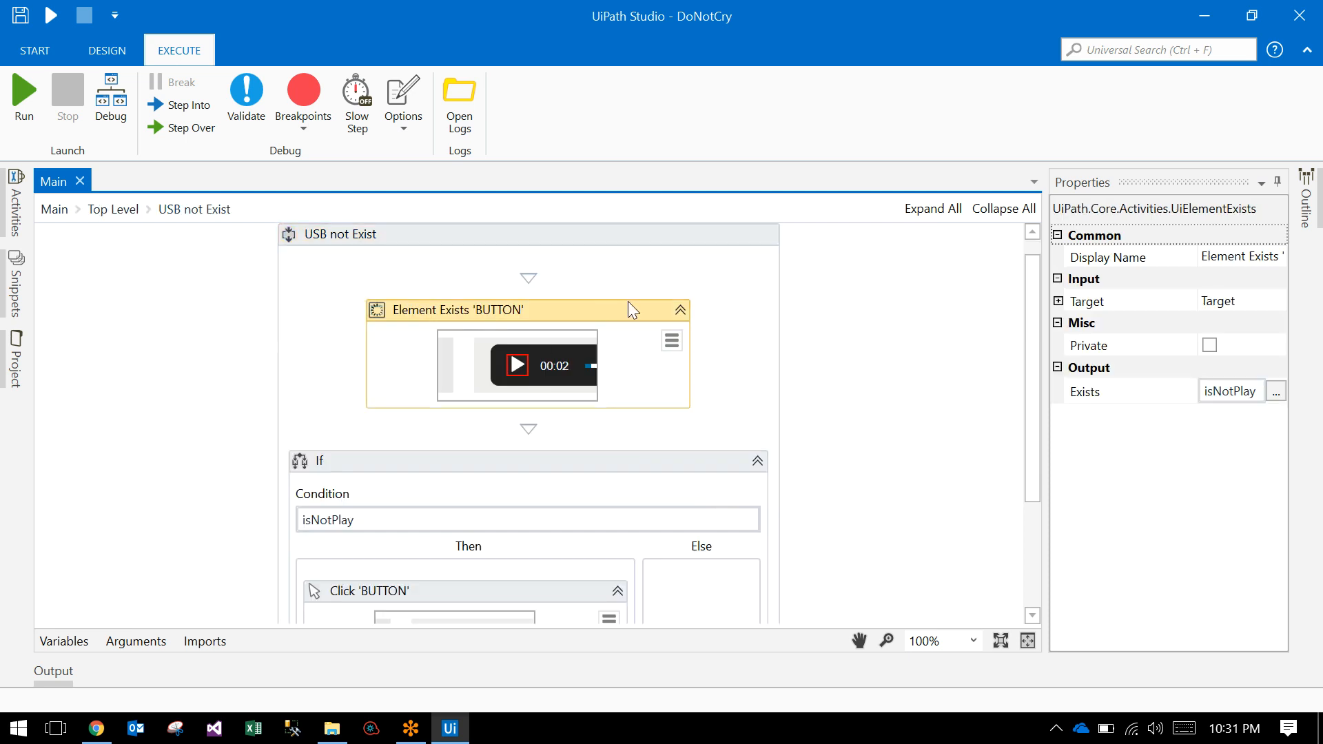
pyautogui.click(671, 341)
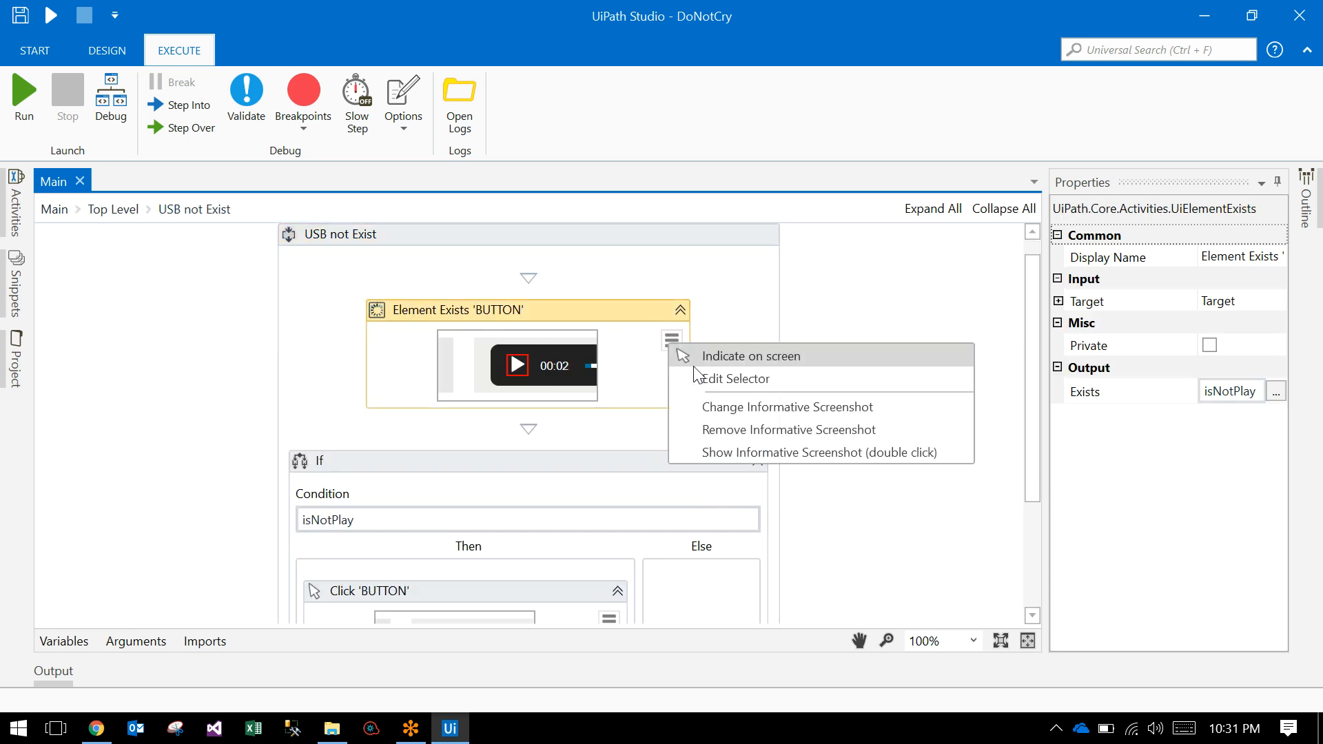
pyautogui.click(733, 377)
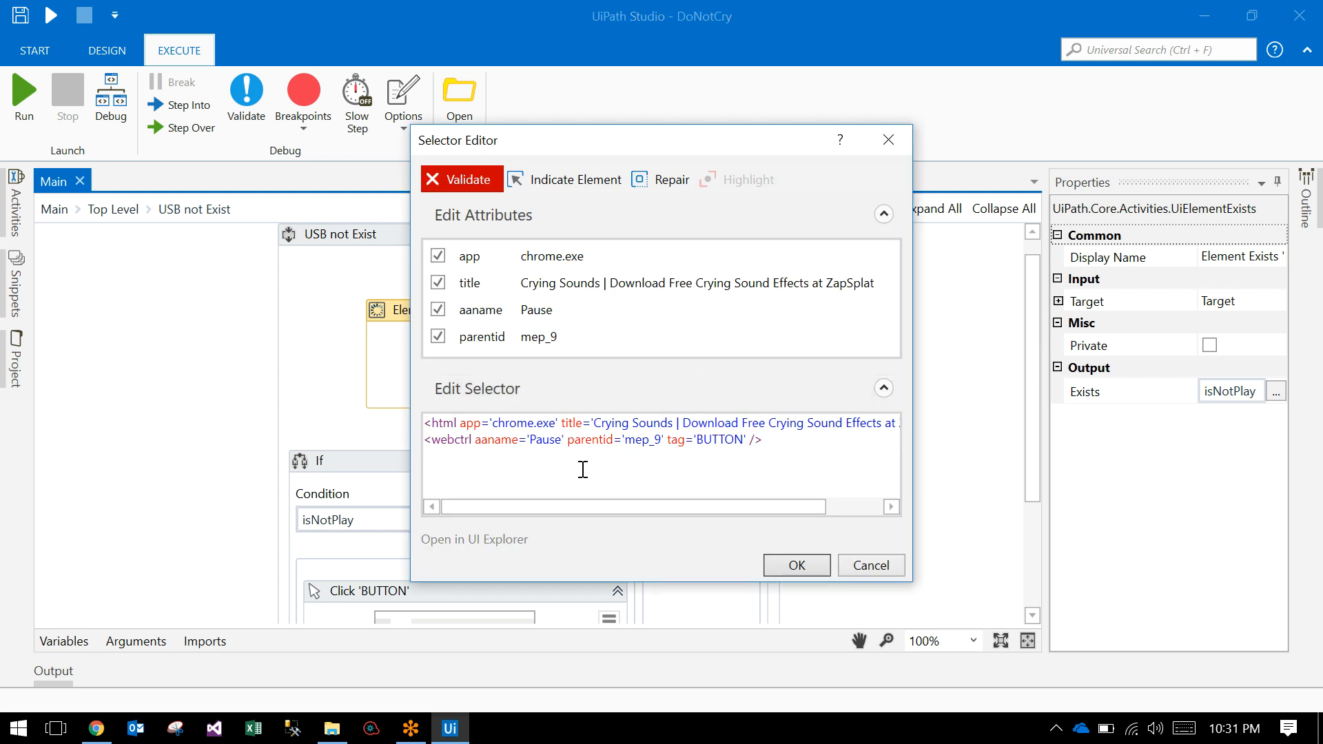
pyautogui.doubleClick(545, 439)
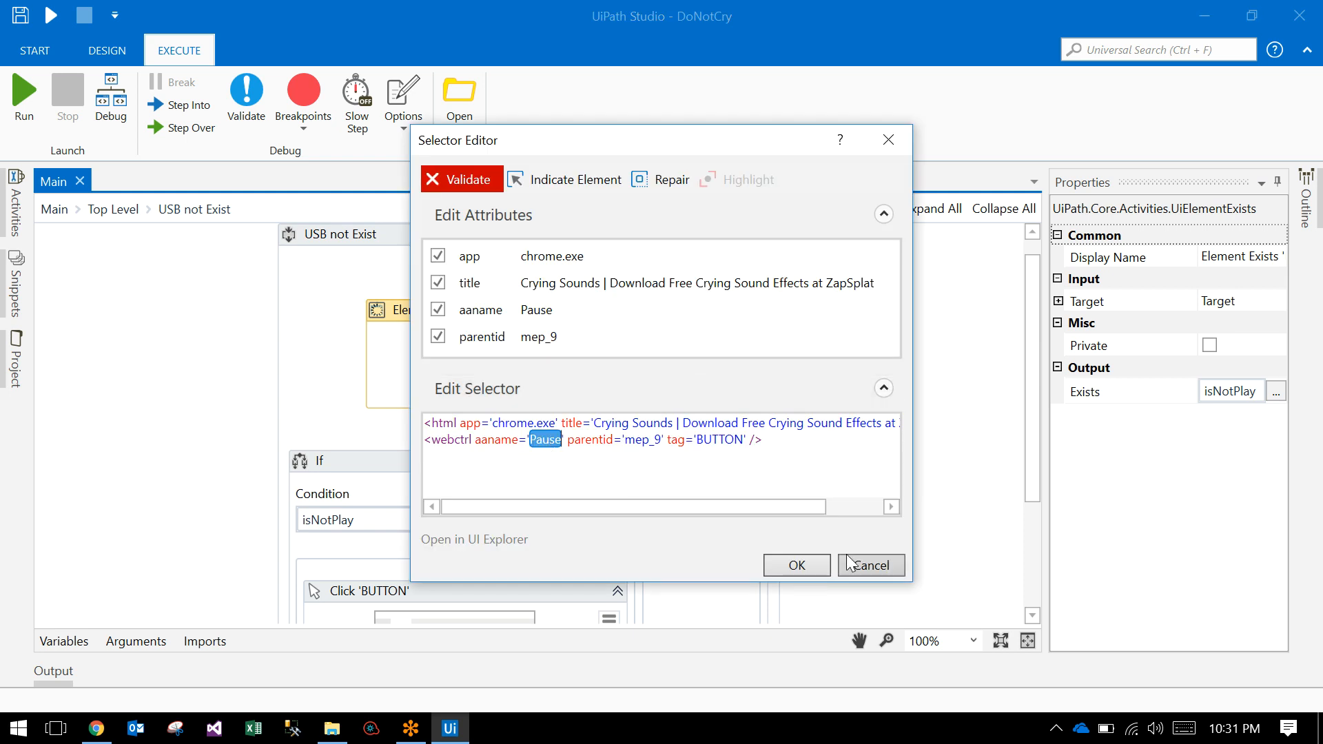
pyautogui.click(869, 565)
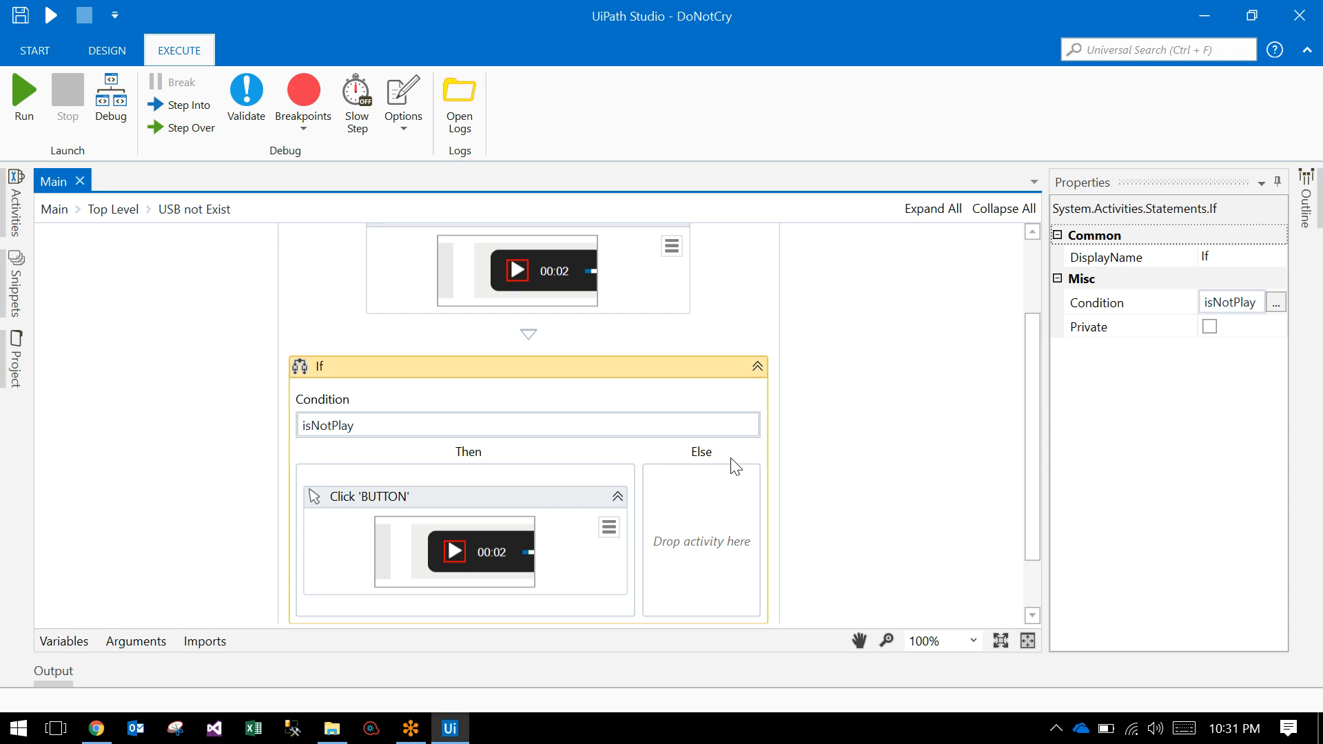
pyautogui.click(362, 496)
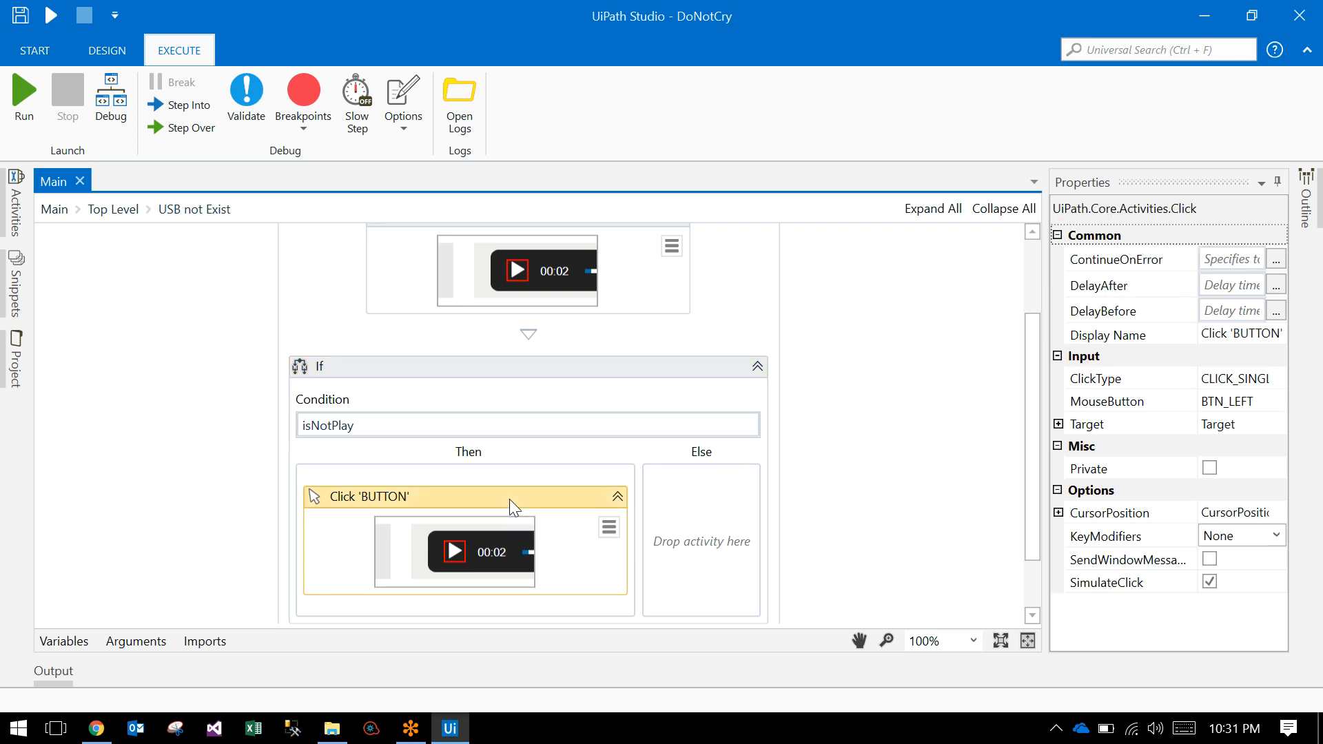
pyautogui.click(113, 209)
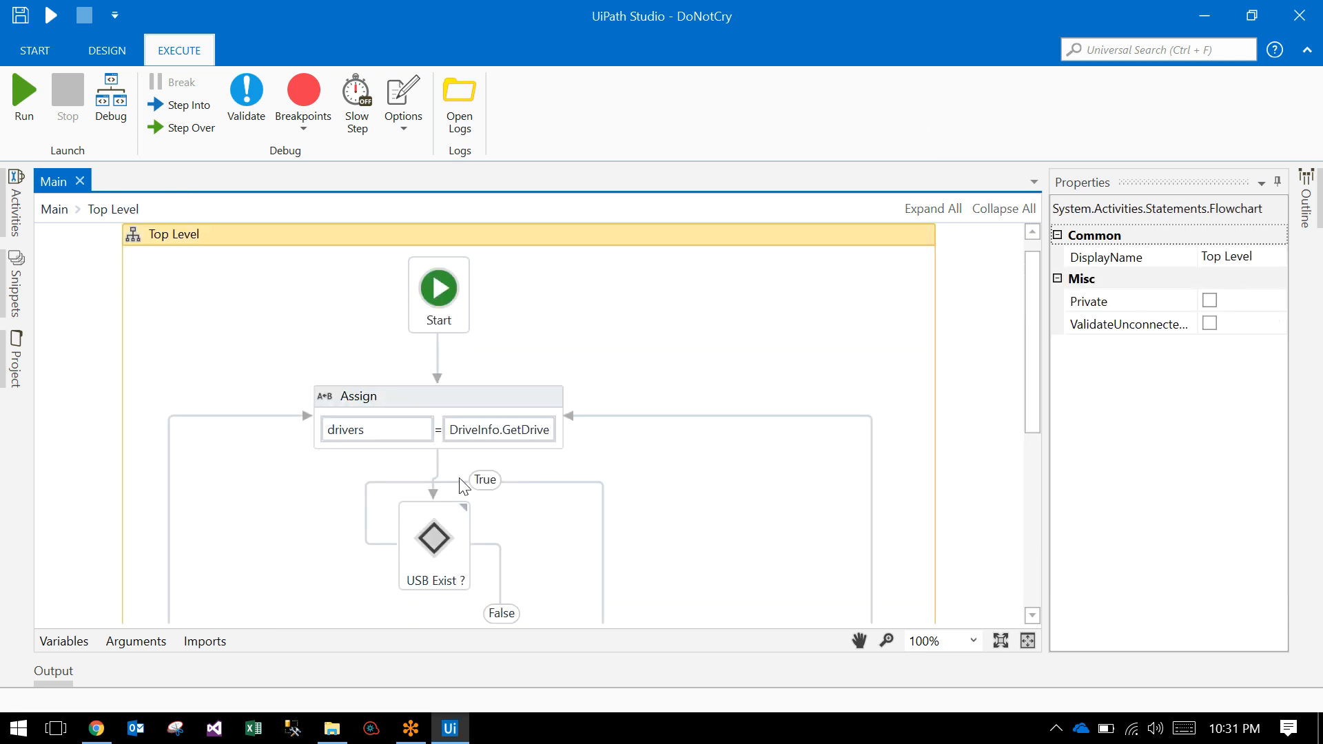
pyautogui.doubleClick(434, 541)
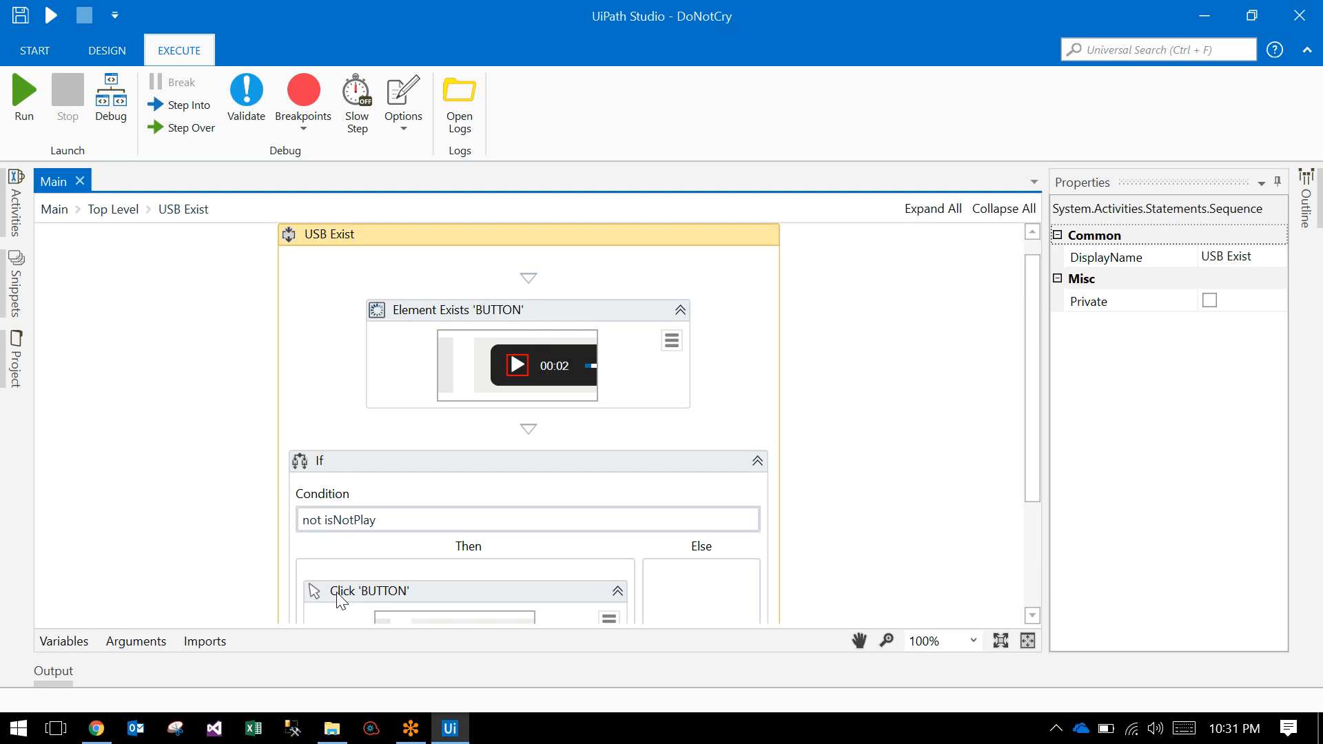
pyautogui.click(672, 341)
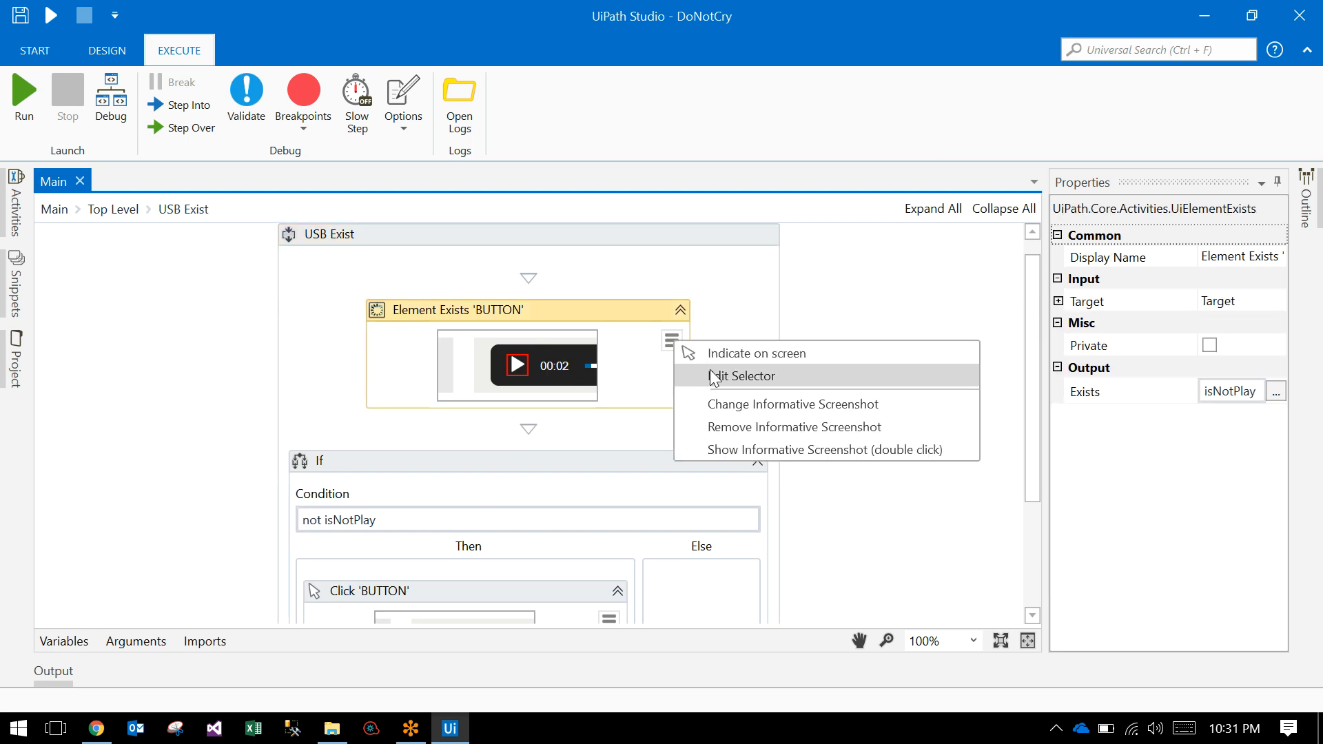
pyautogui.click(746, 375)
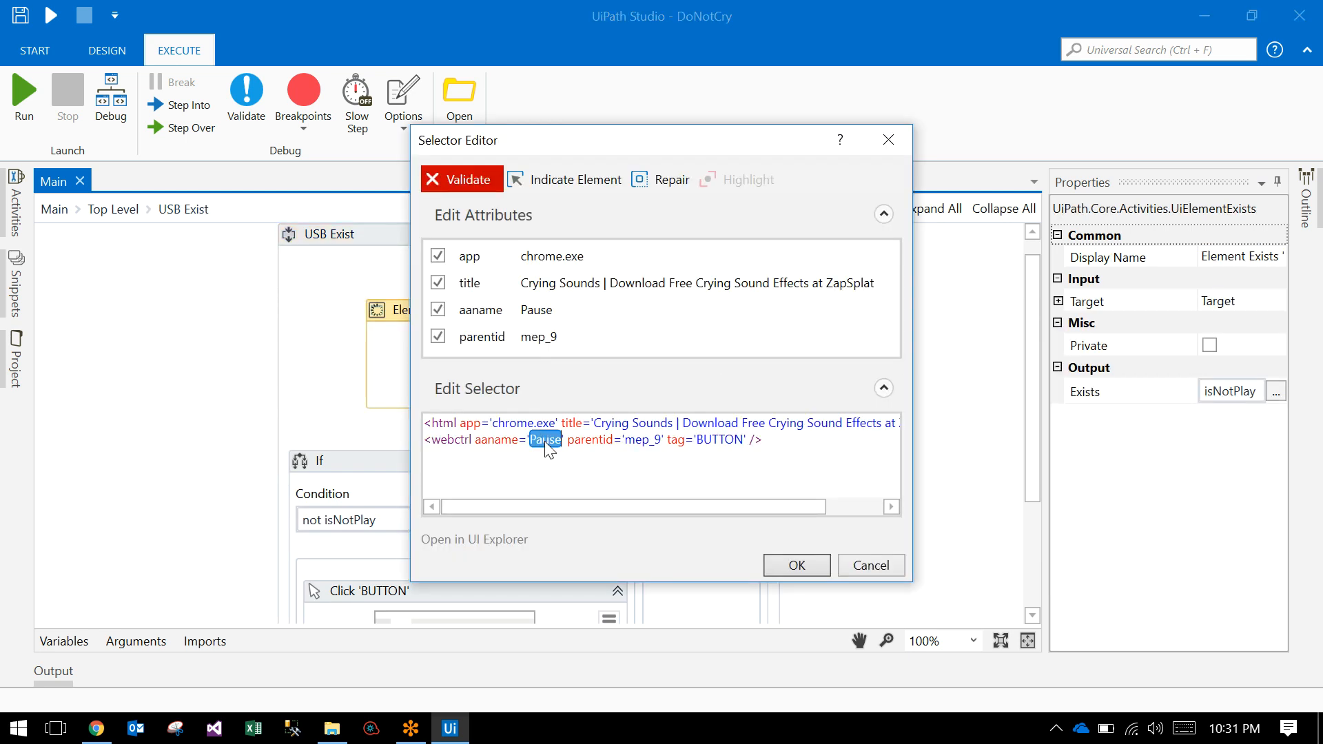
pyautogui.click(794, 565)
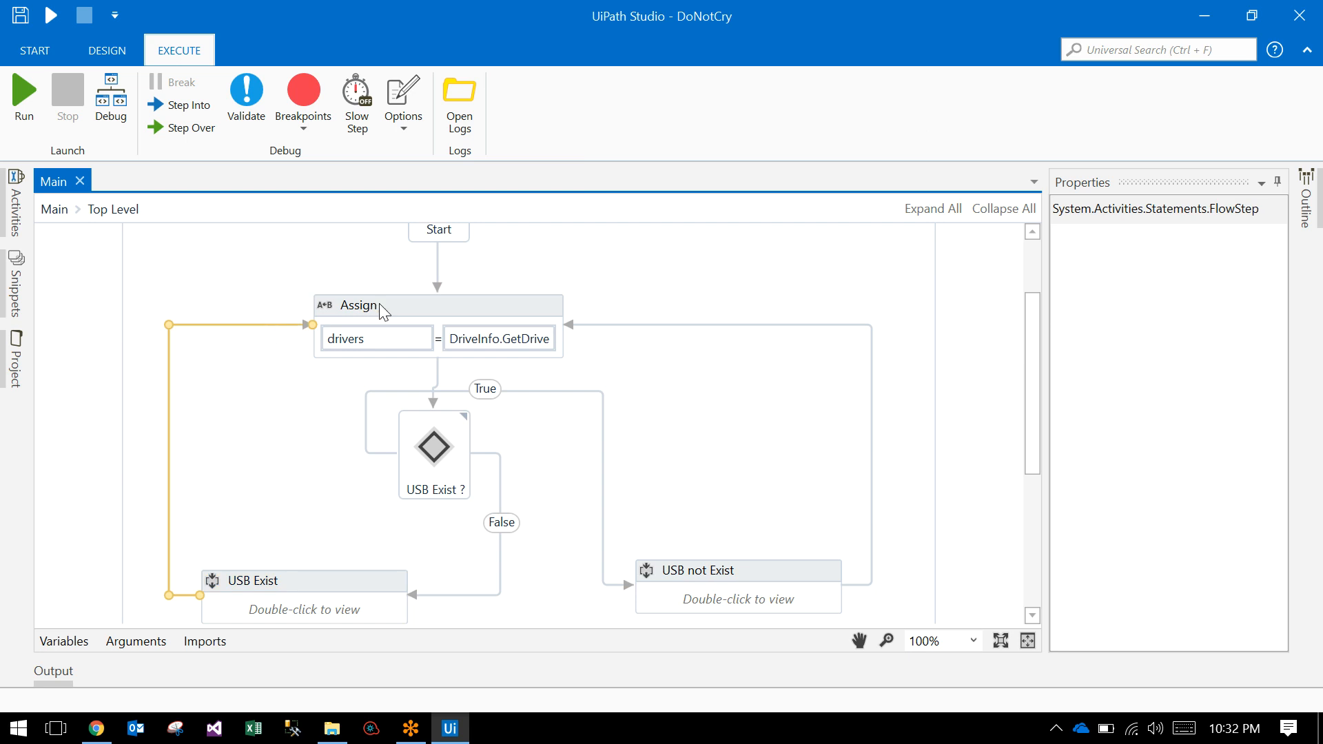
pyautogui.moveTo(208, 357)
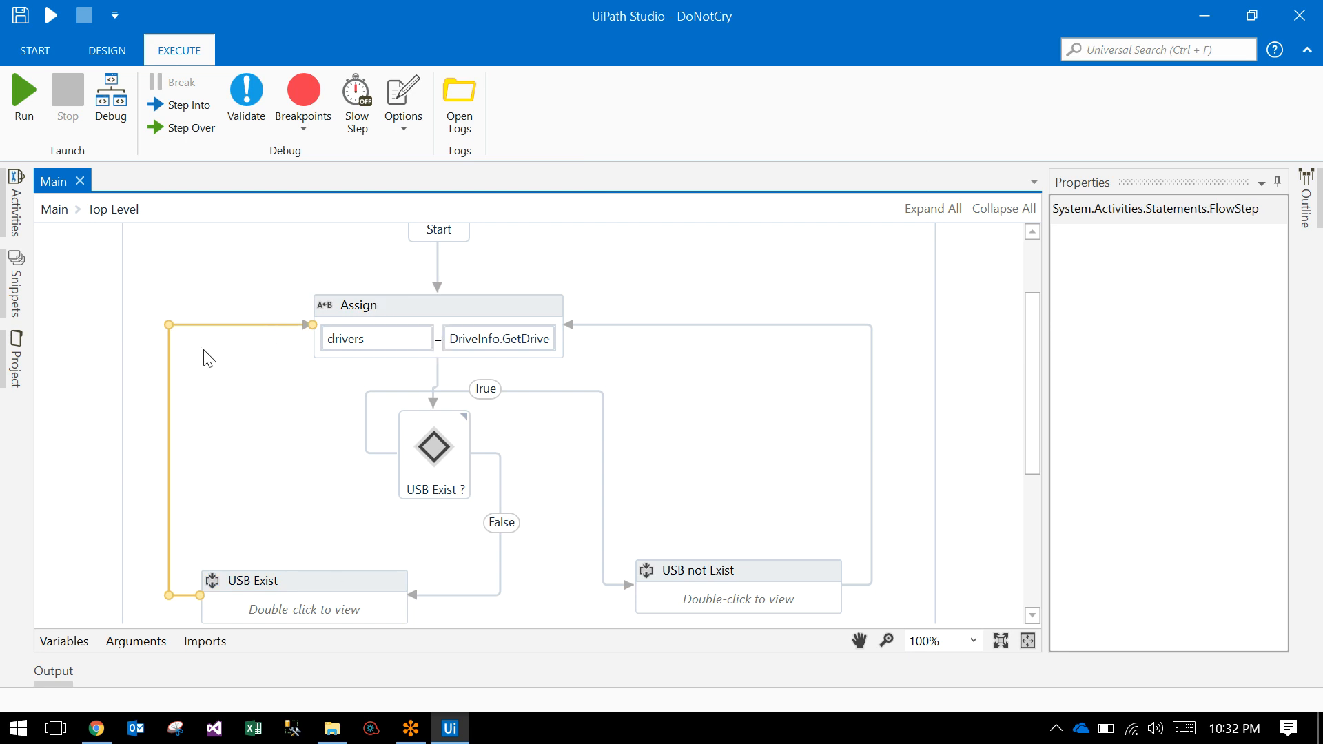
pyautogui.click(735, 571)
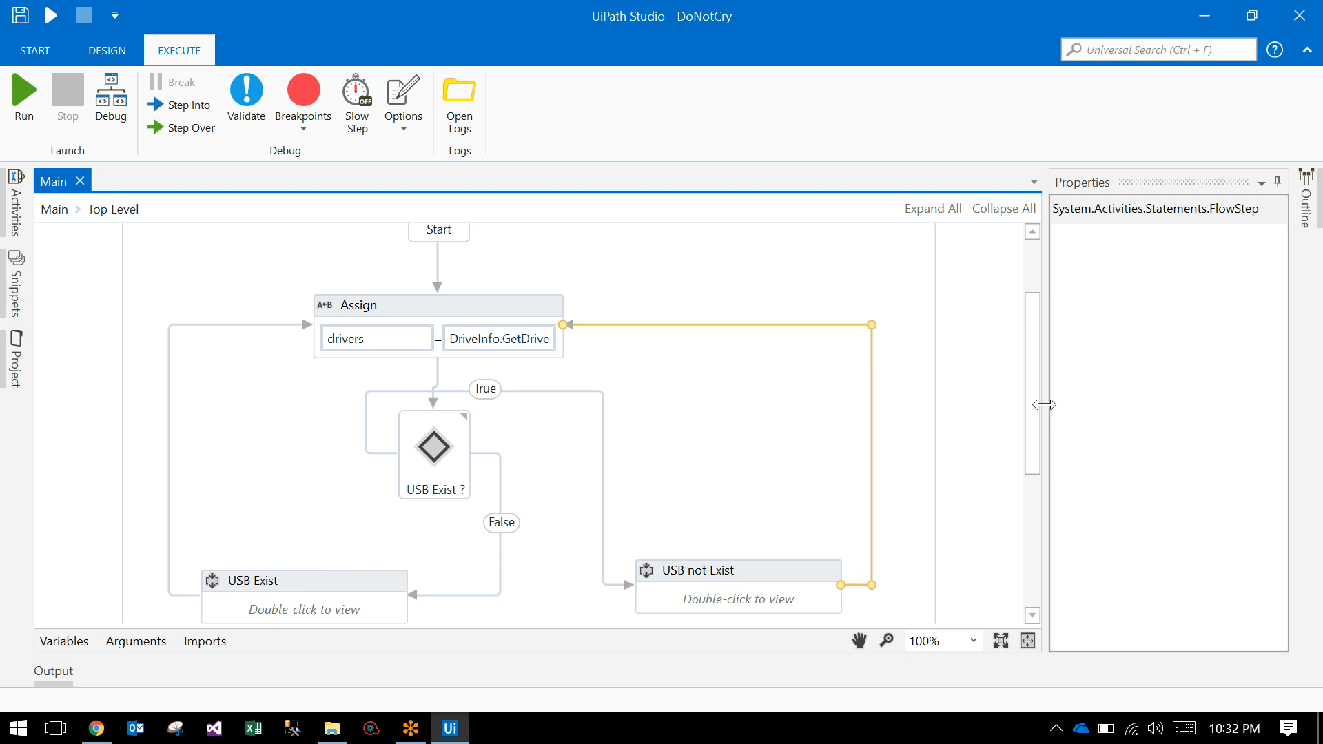
pyautogui.scroll(-3)
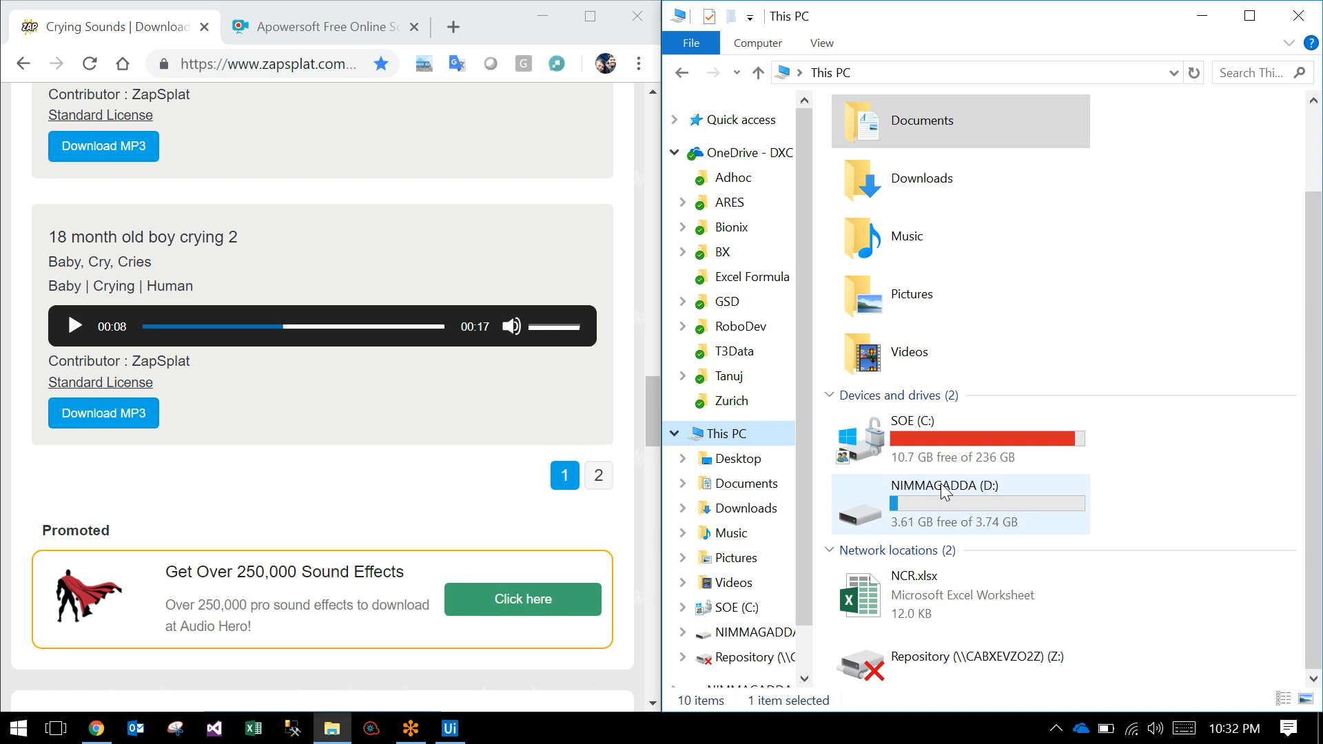
pyautogui.moveTo(733, 532)
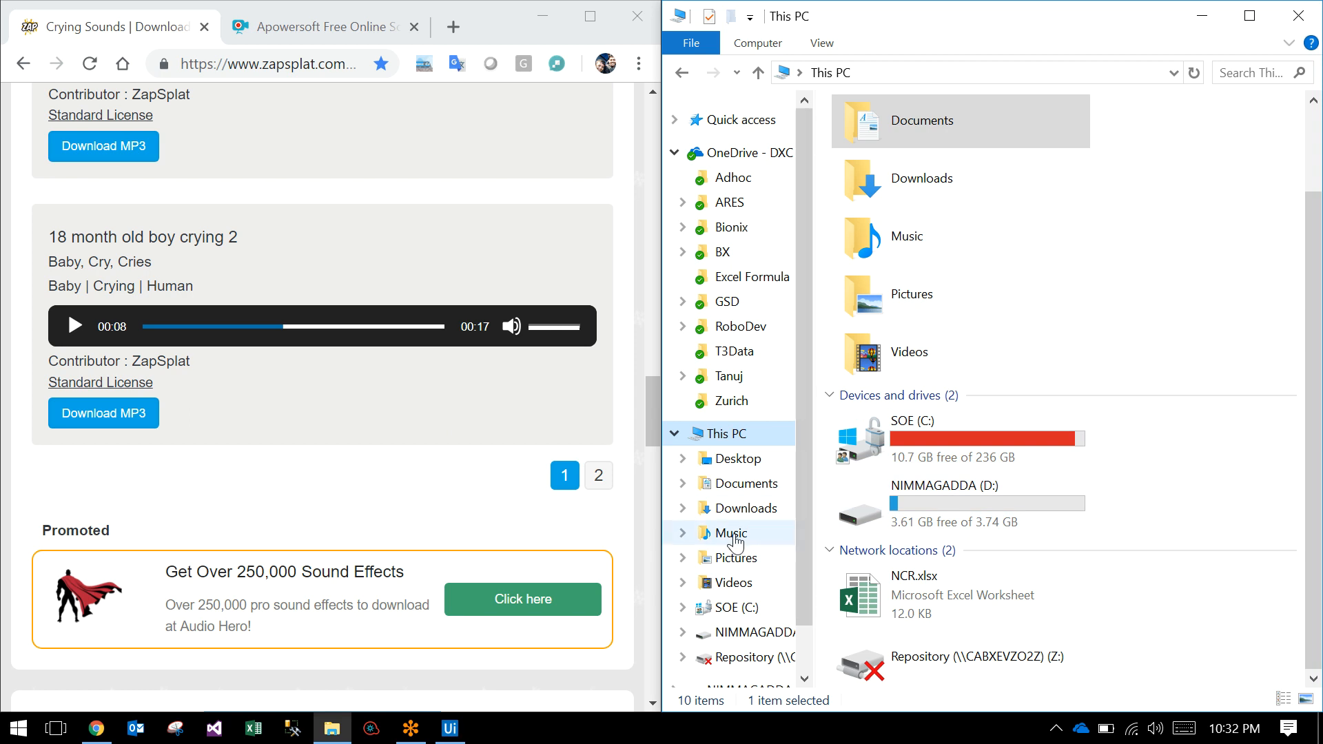
pyautogui.moveTo(637, 589)
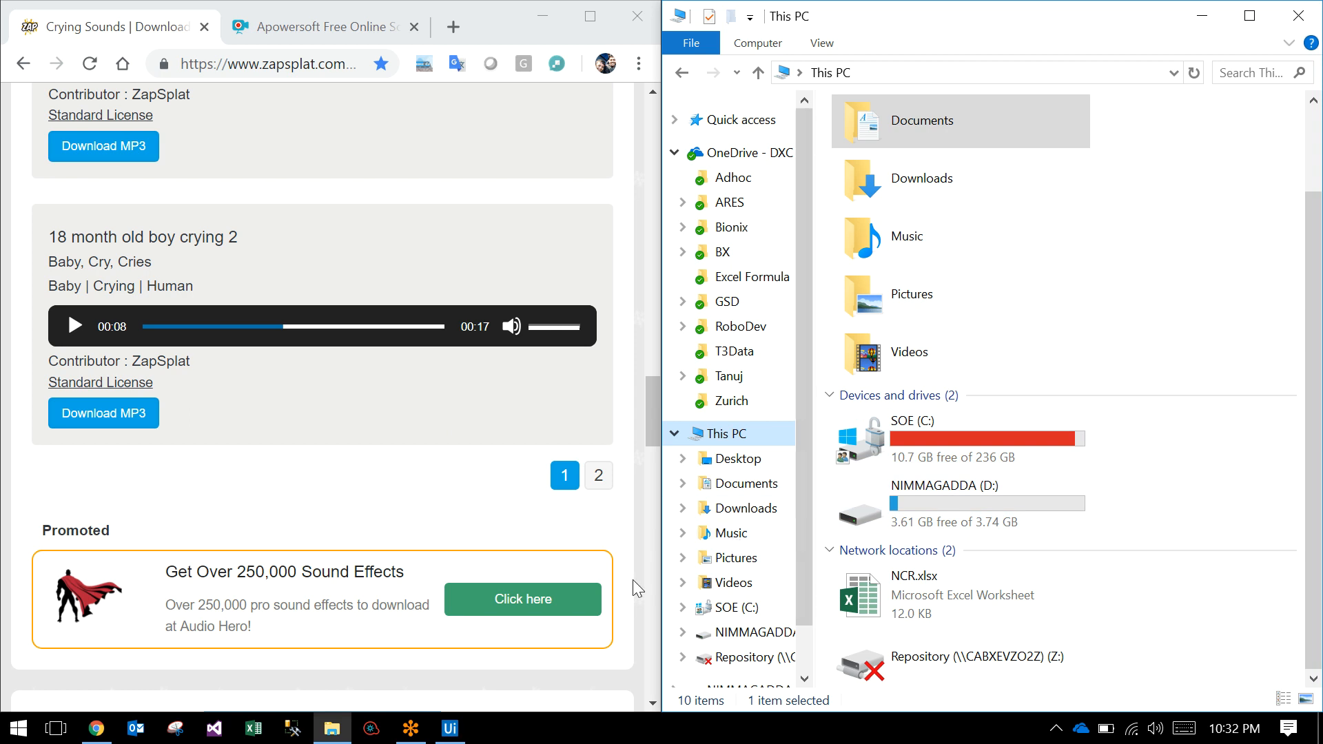
pyautogui.moveTo(449, 728)
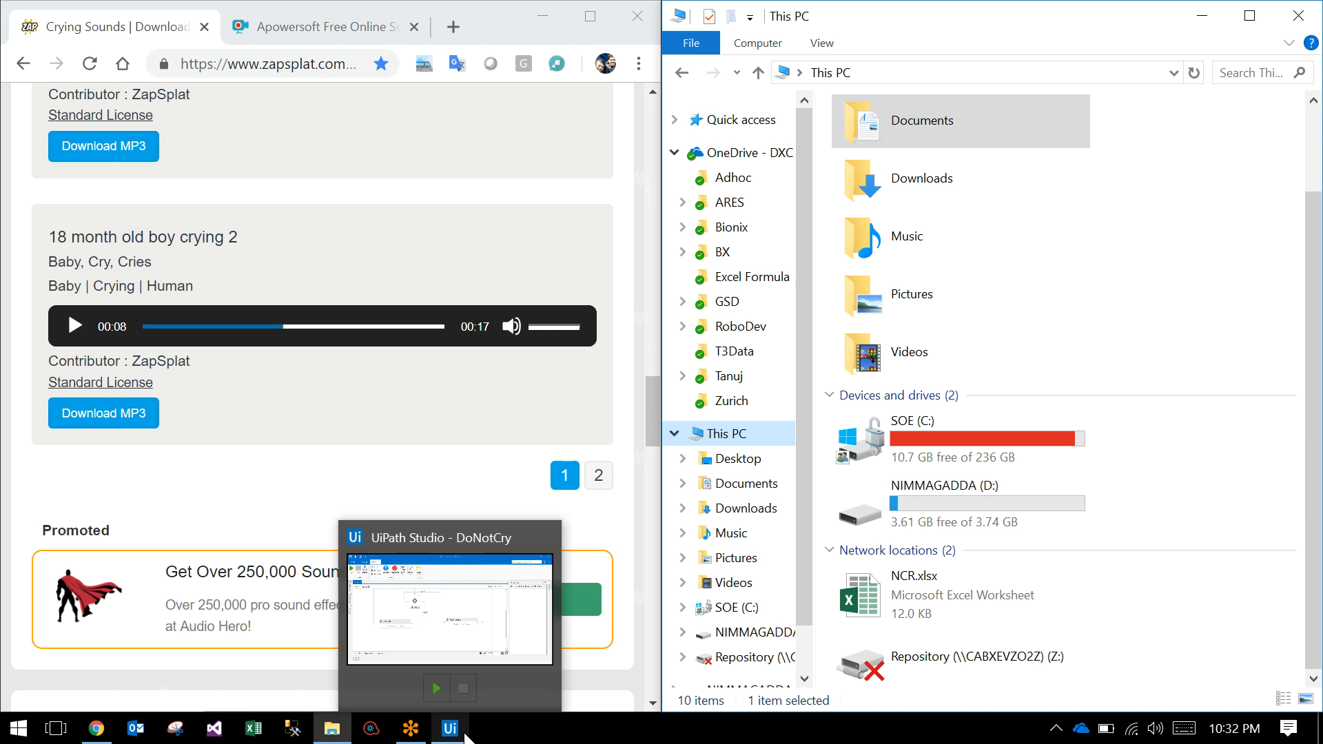